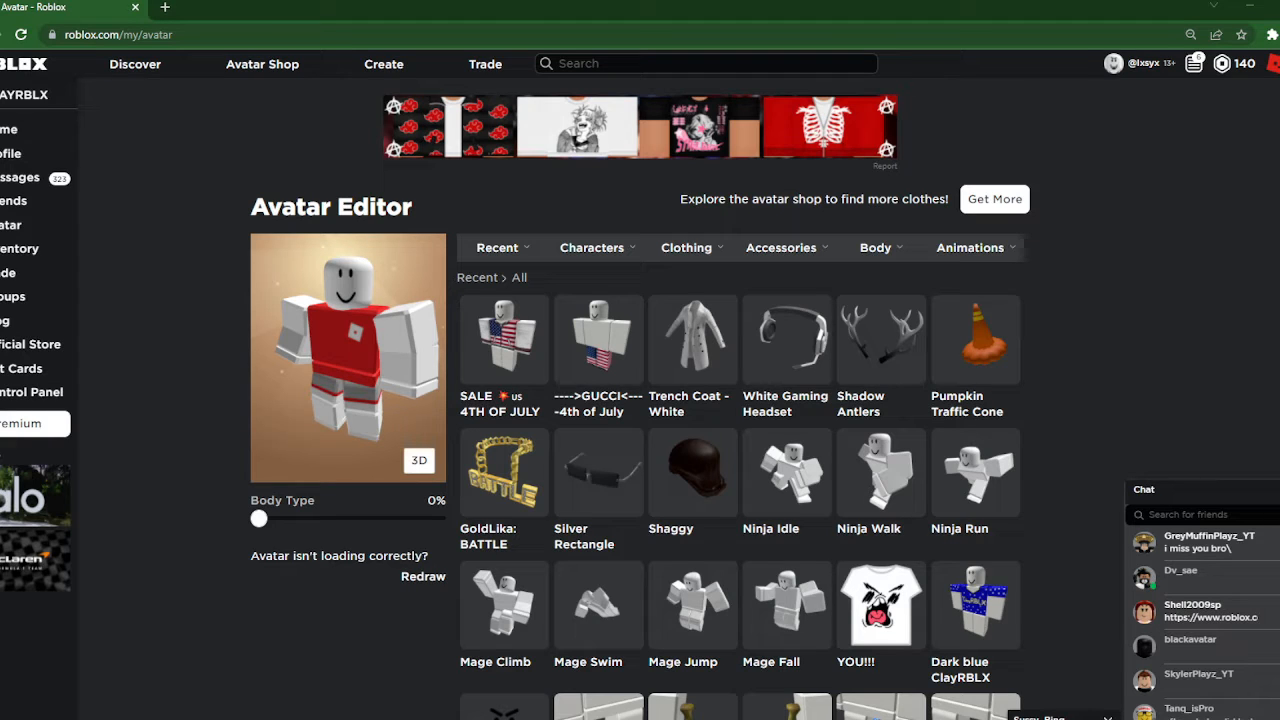
pyautogui.moveTo(494, 204)
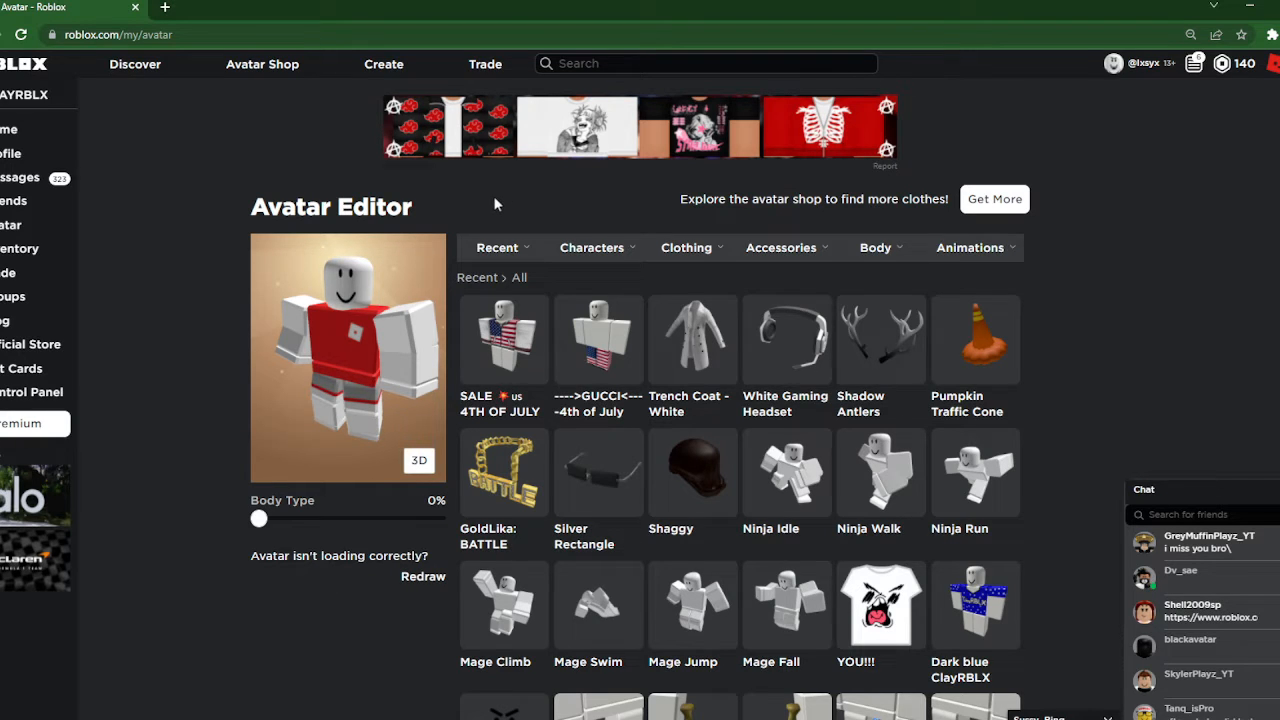
pyautogui.moveTo(976, 228)
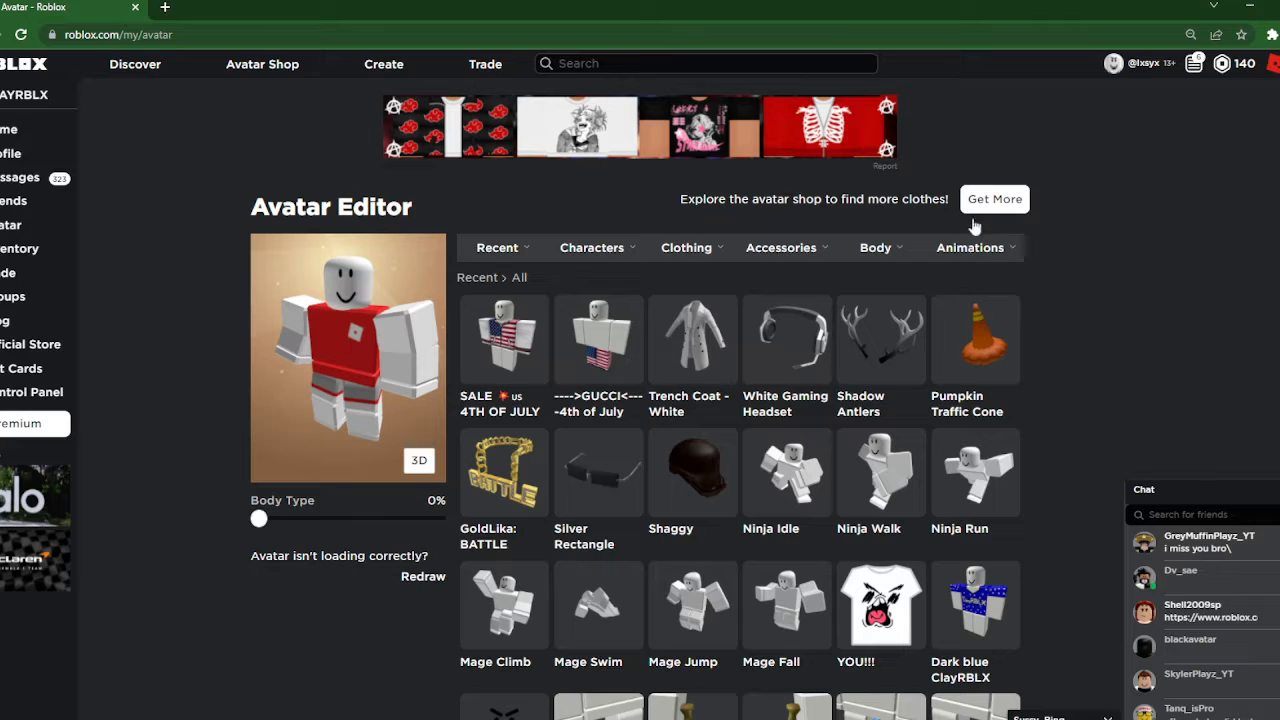
pyautogui.moveTo(314, 266)
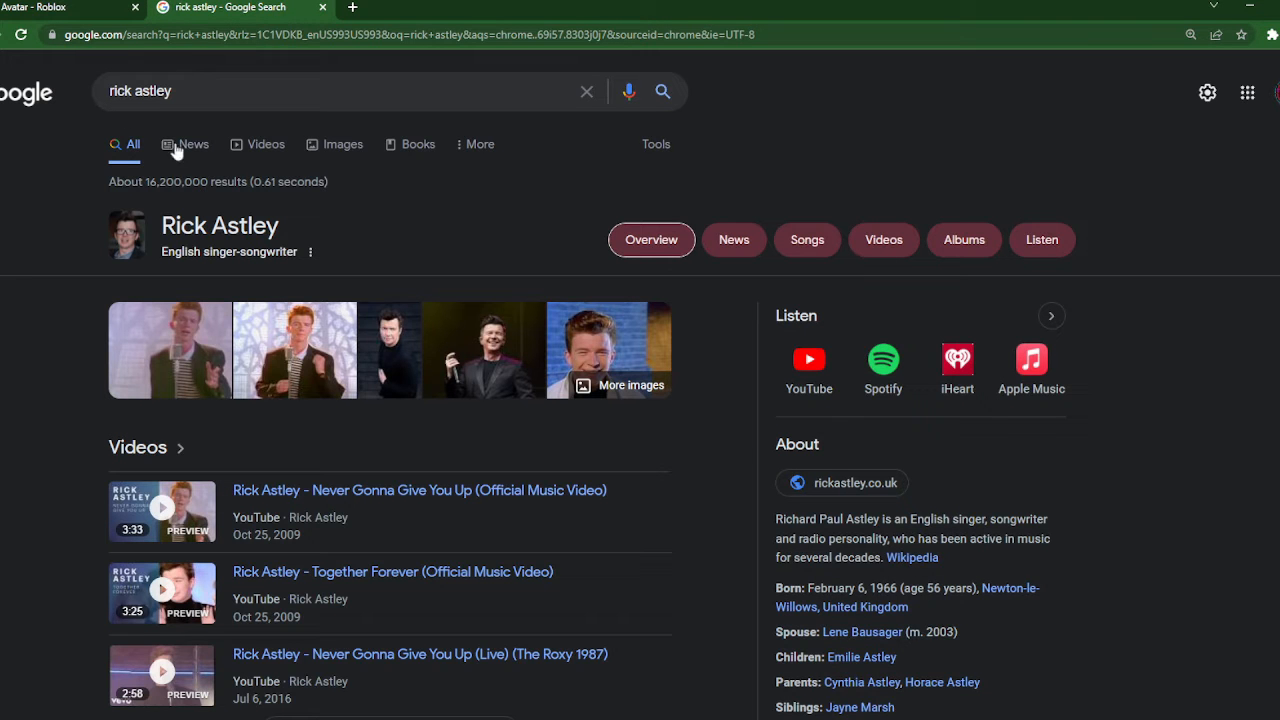
# Browse Rick Astley news results briefly, then his image results as an outfit reference
pyautogui.click(192, 144)
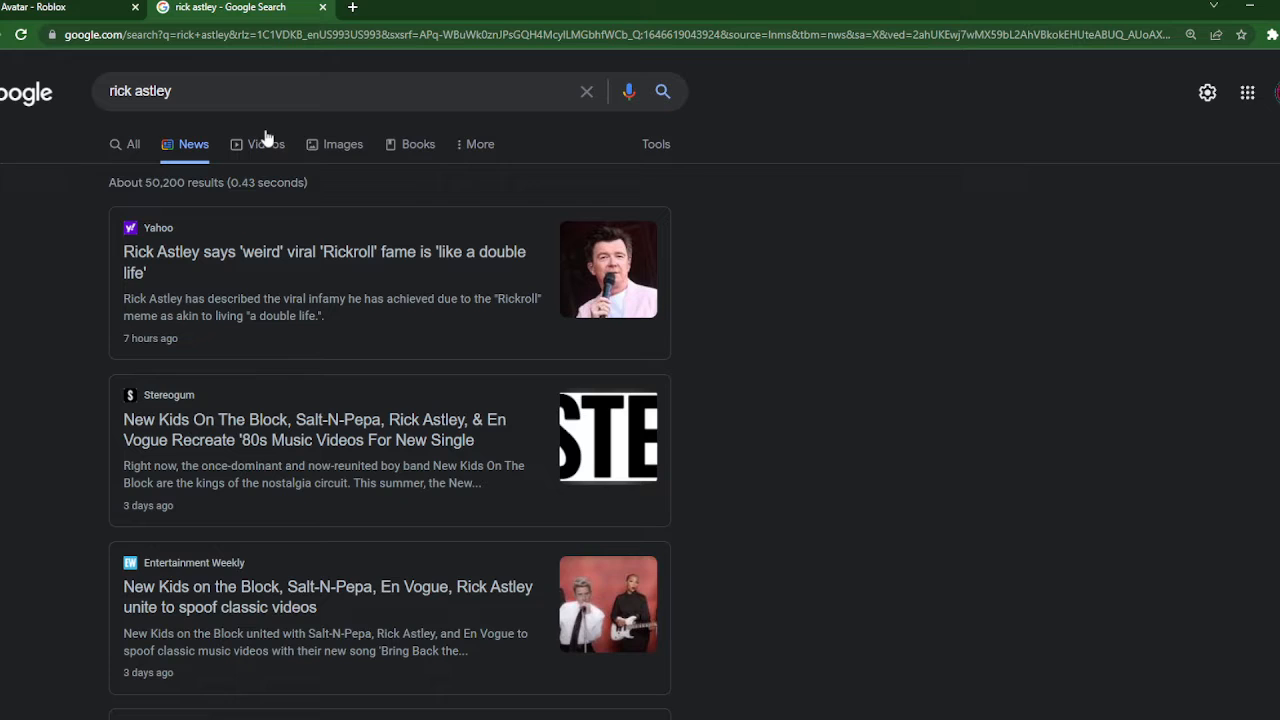
pyautogui.click(342, 144)
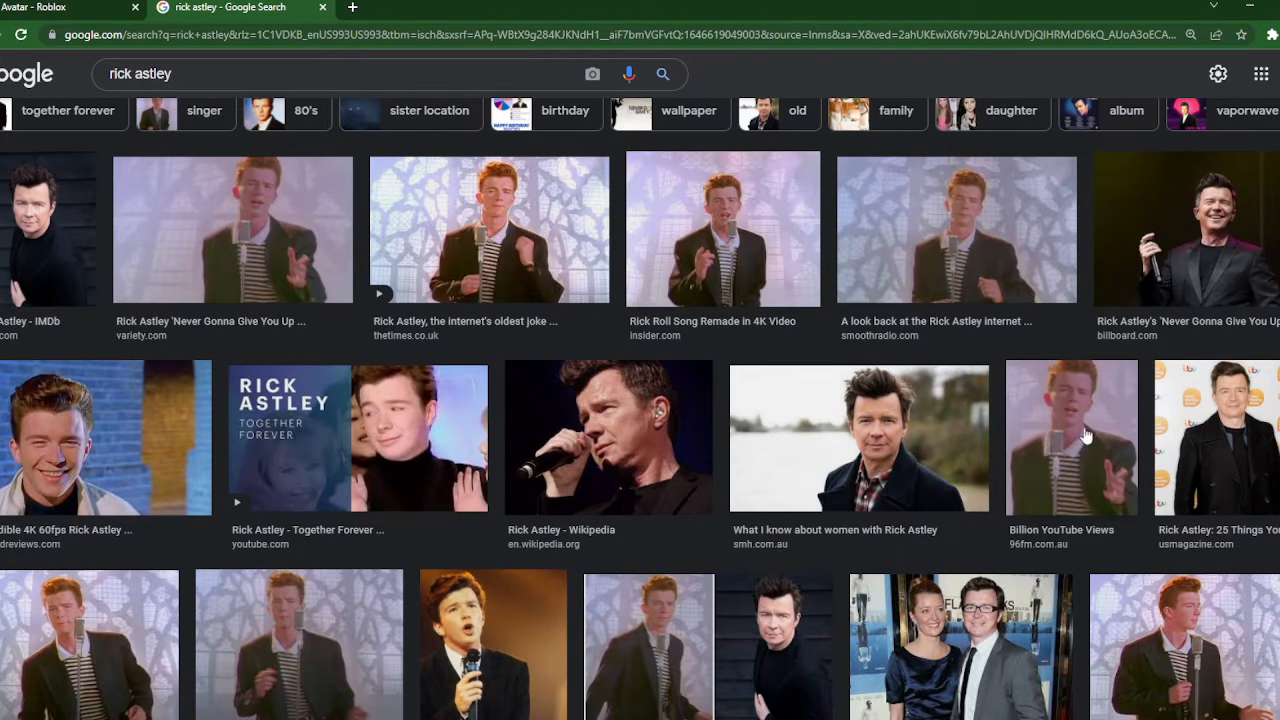
pyautogui.scroll(-3)
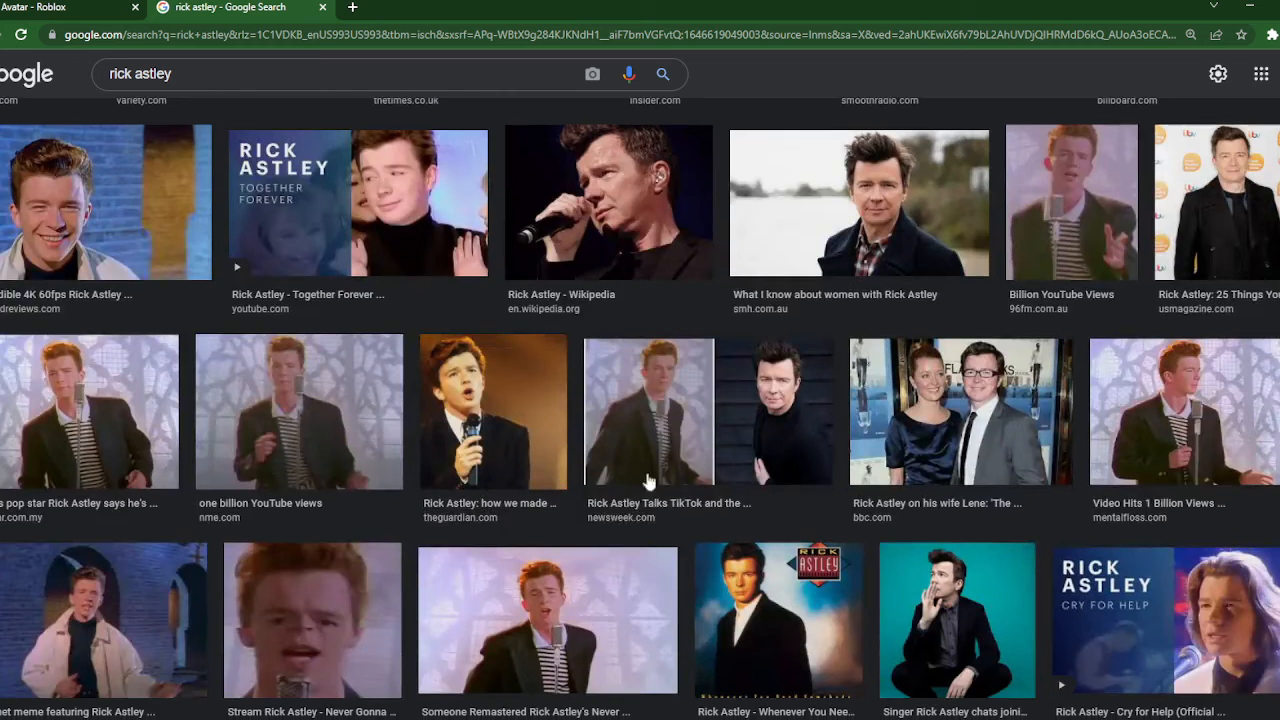
# Equip Trench Coat - White from Recent, checking it against the Rick Astley reference photos
pyautogui.click(70, 8)
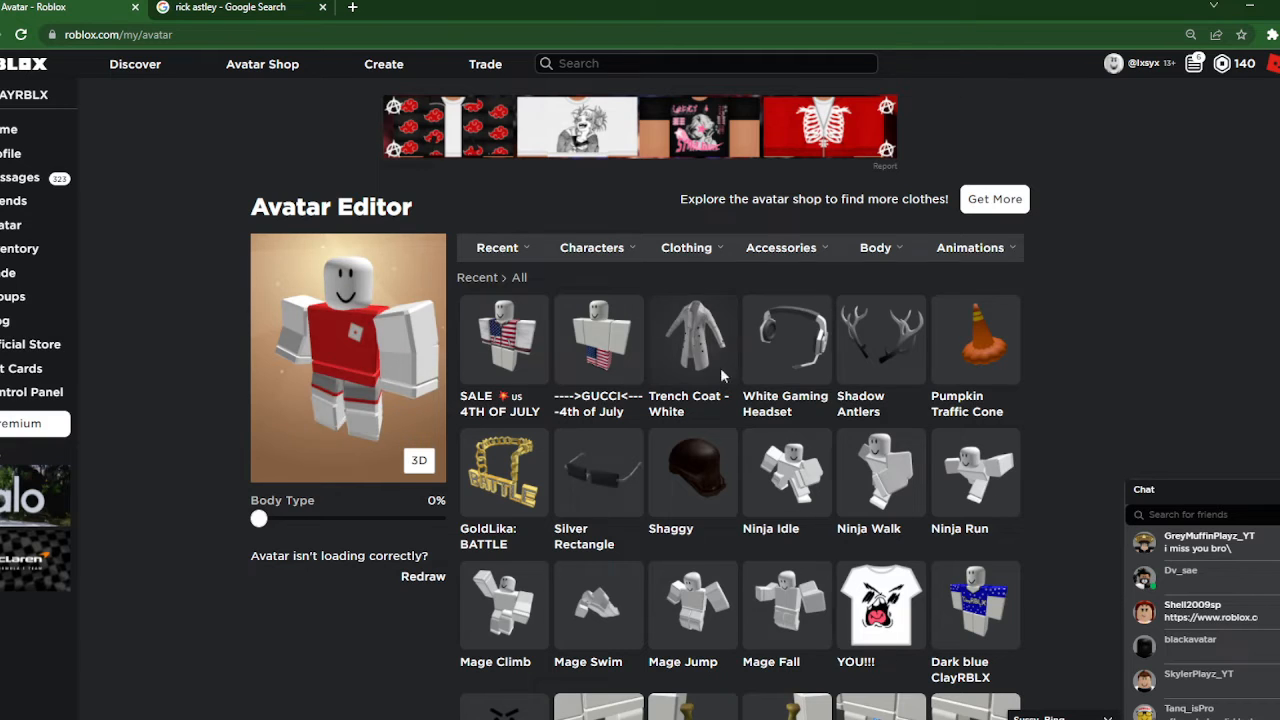
pyautogui.click(692, 340)
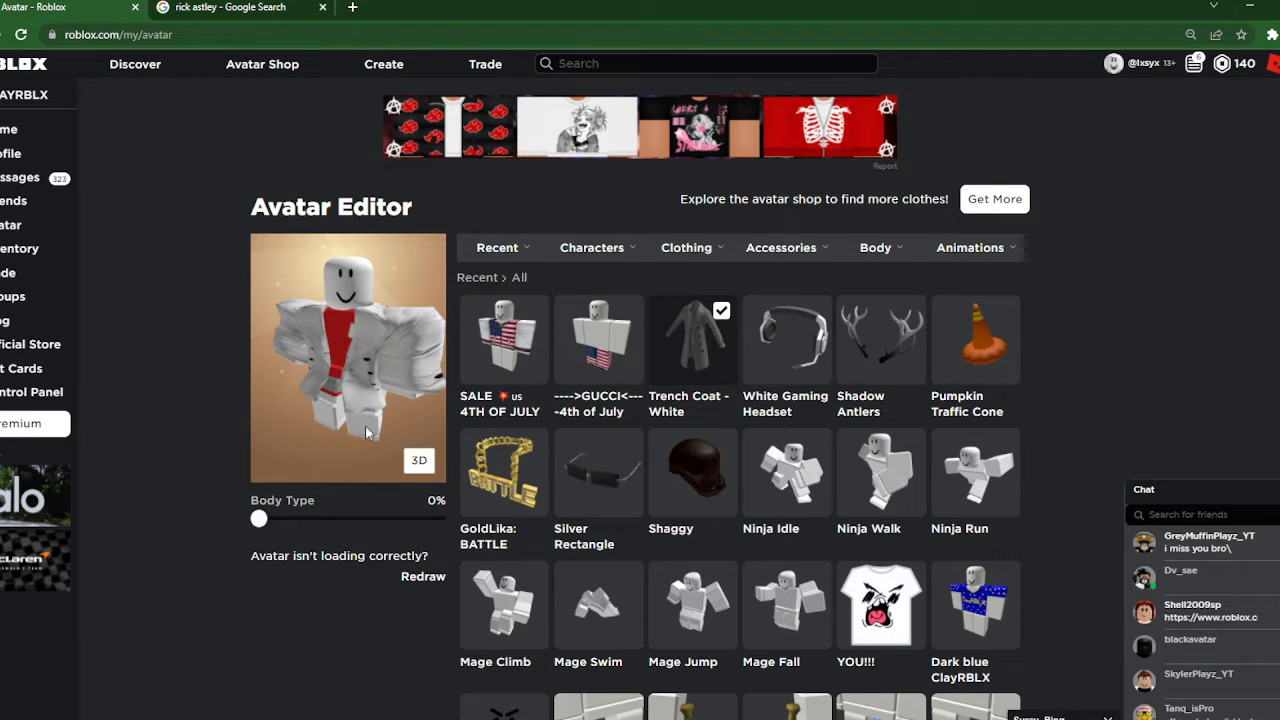
pyautogui.click(240, 8)
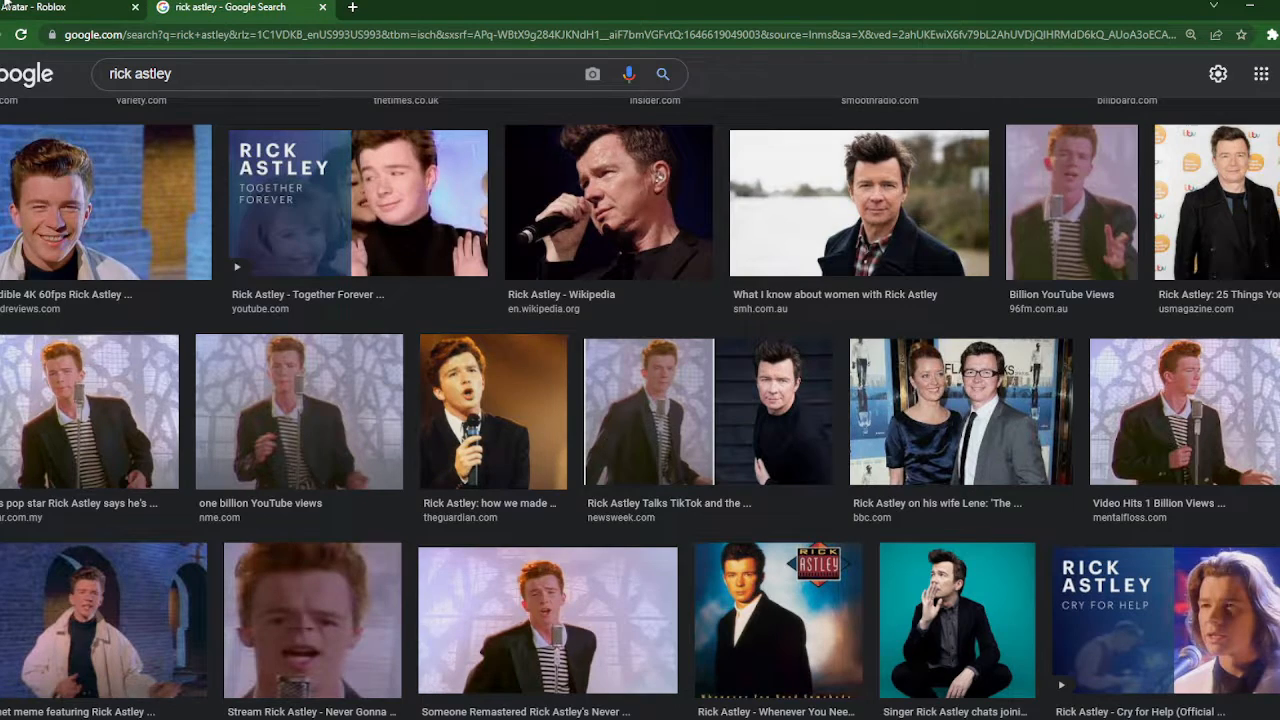
pyautogui.click(70, 8)
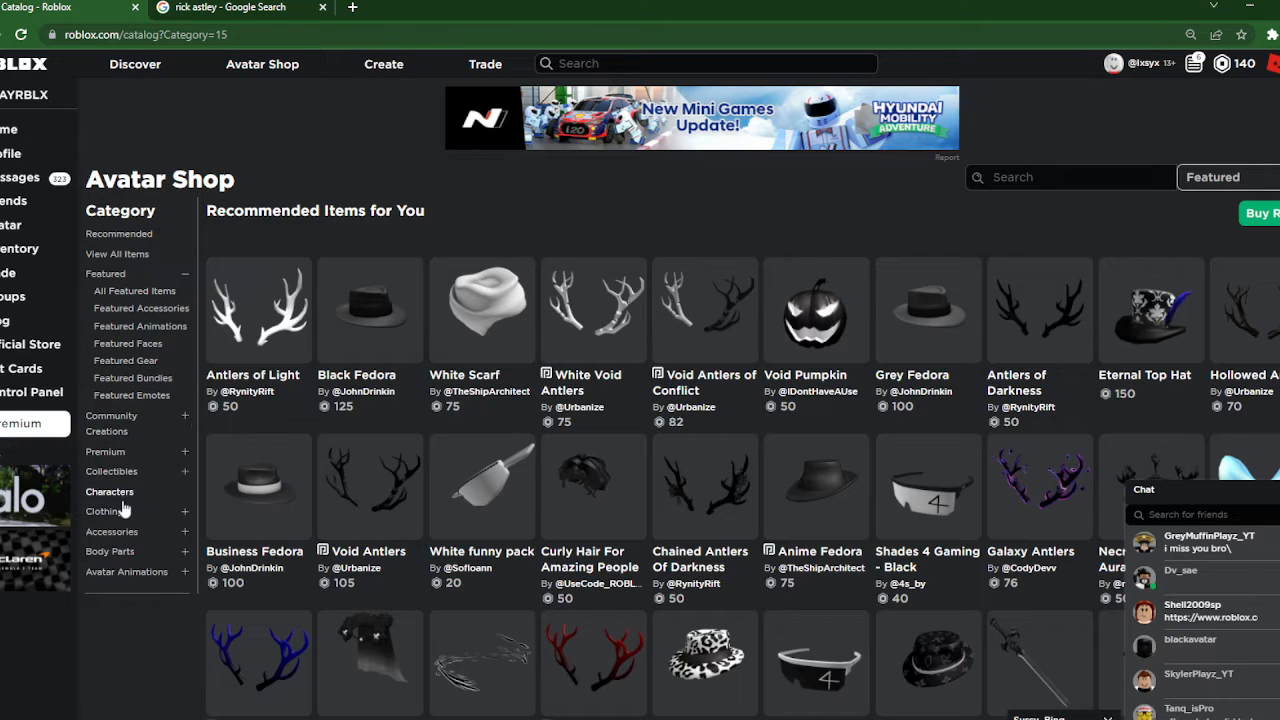
# Search All Clothing for 'black and white stripped shirt' and return to the reference pictures
pyautogui.click(104, 388)
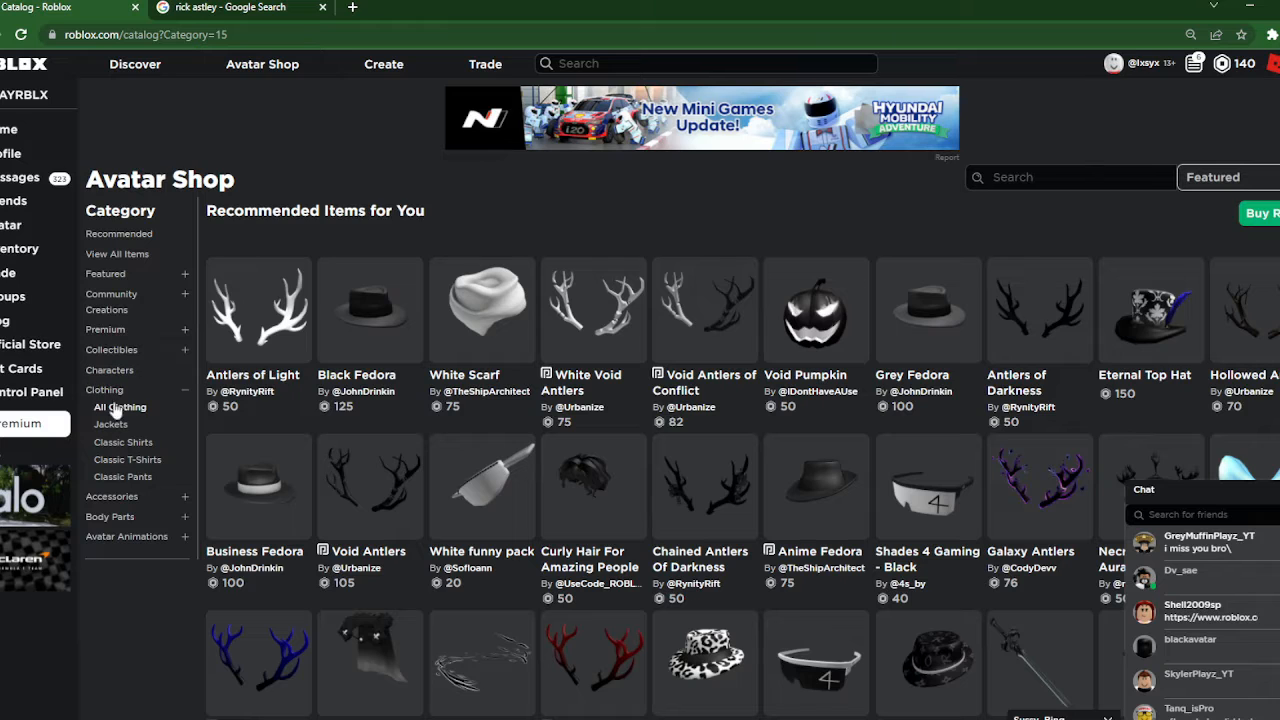
pyautogui.click(120, 406)
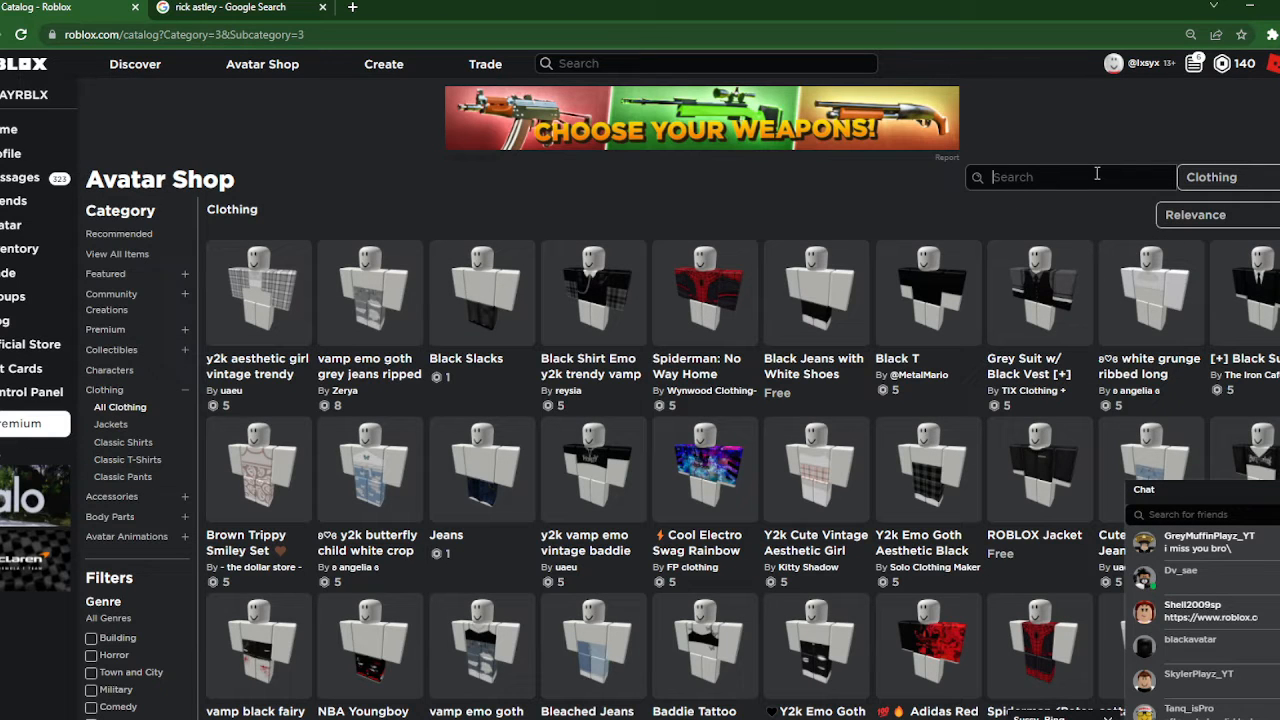
pyautogui.write('b')
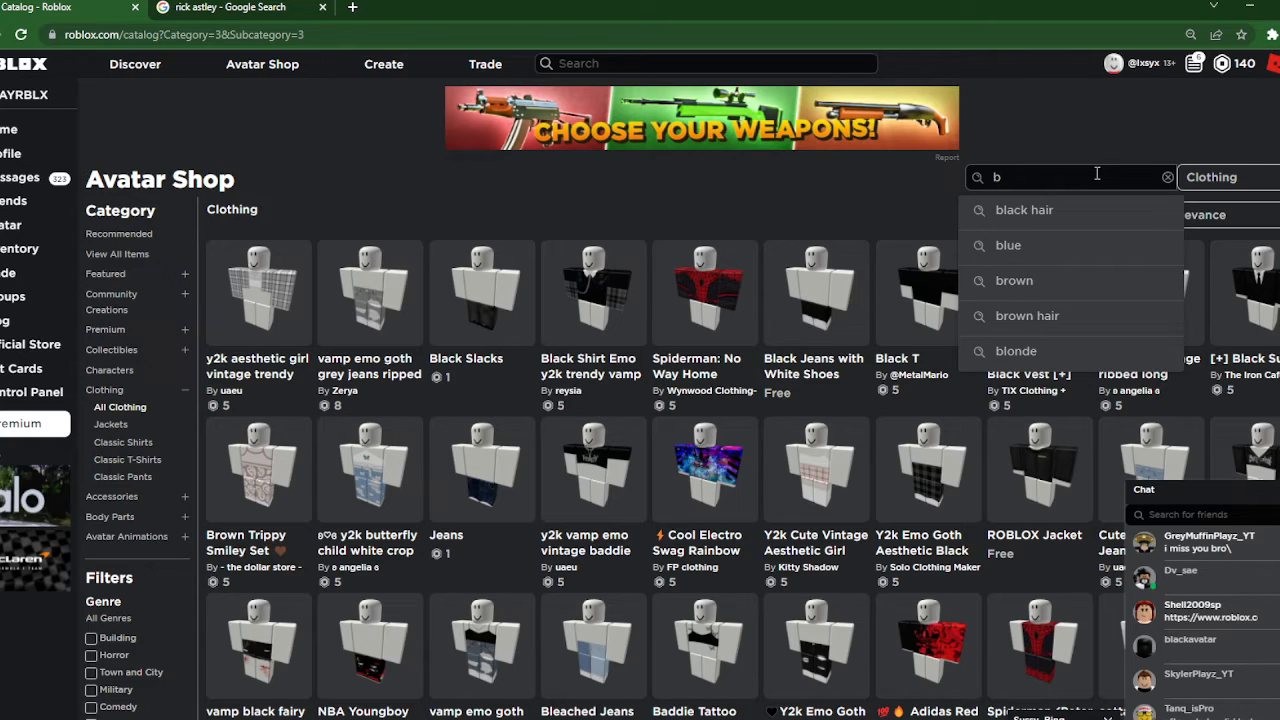
pyautogui.write('lack')
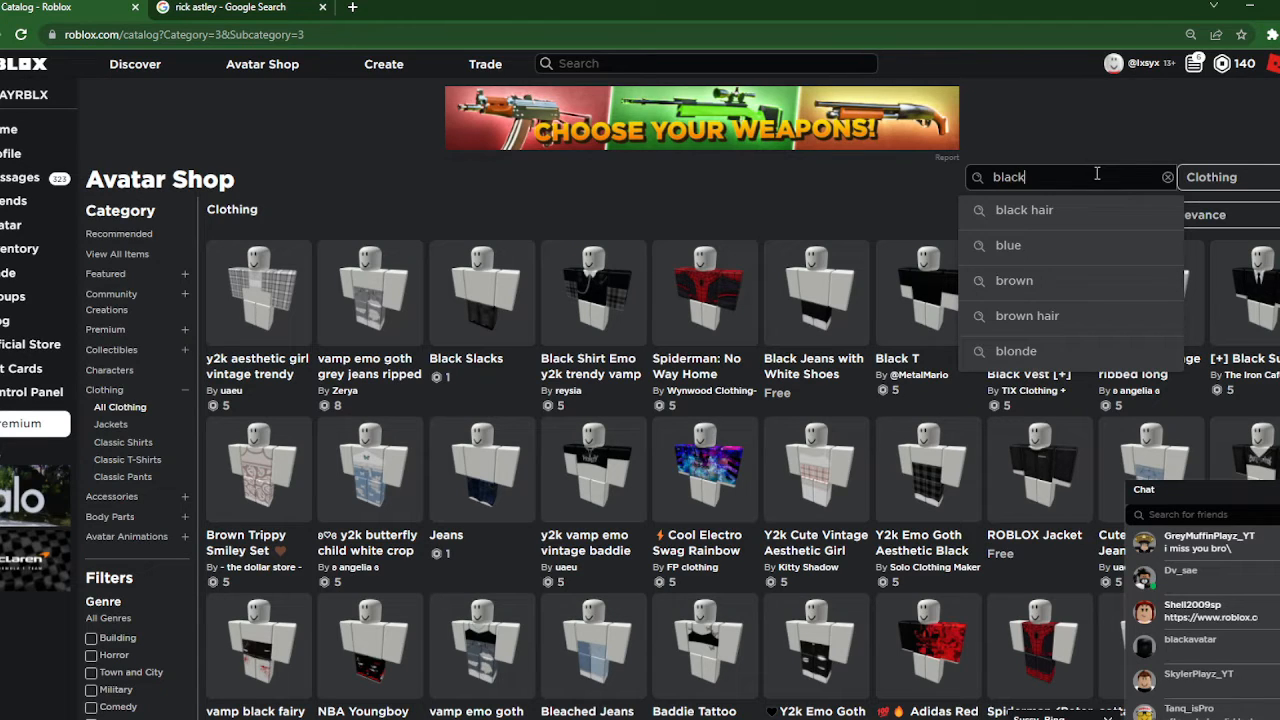
pyautogui.write('and white s')
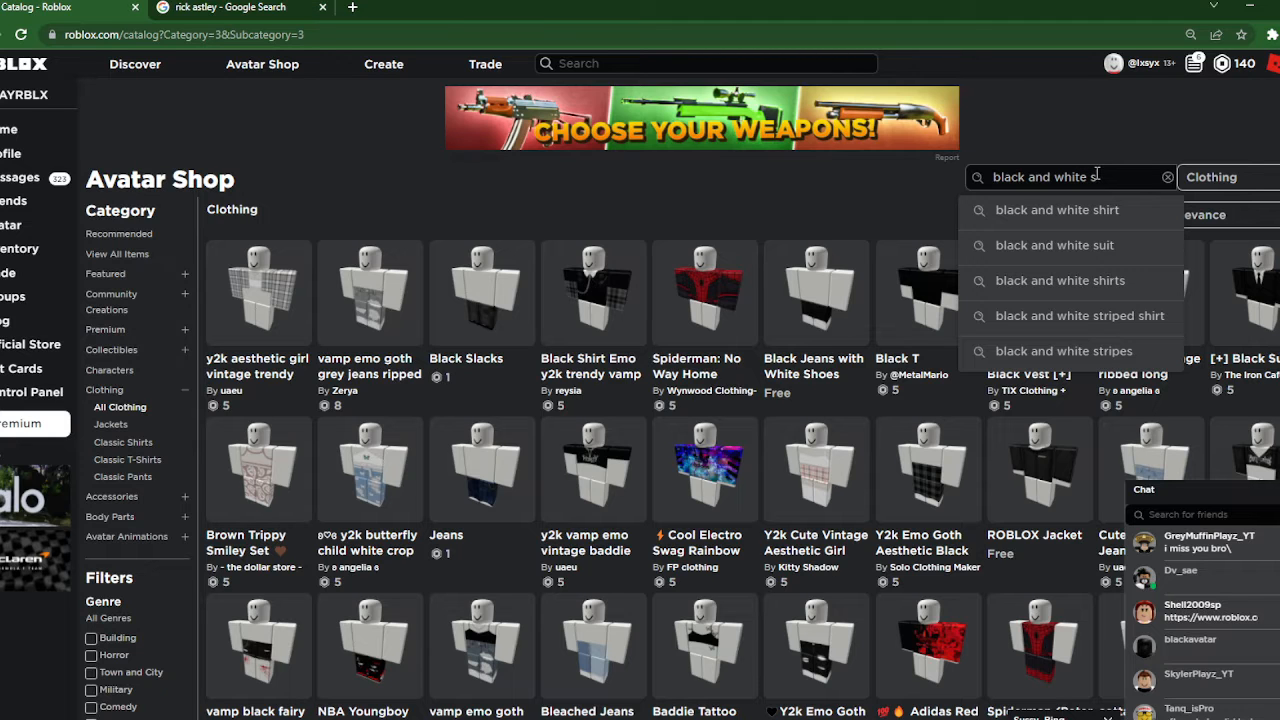
pyautogui.click(1080, 316)
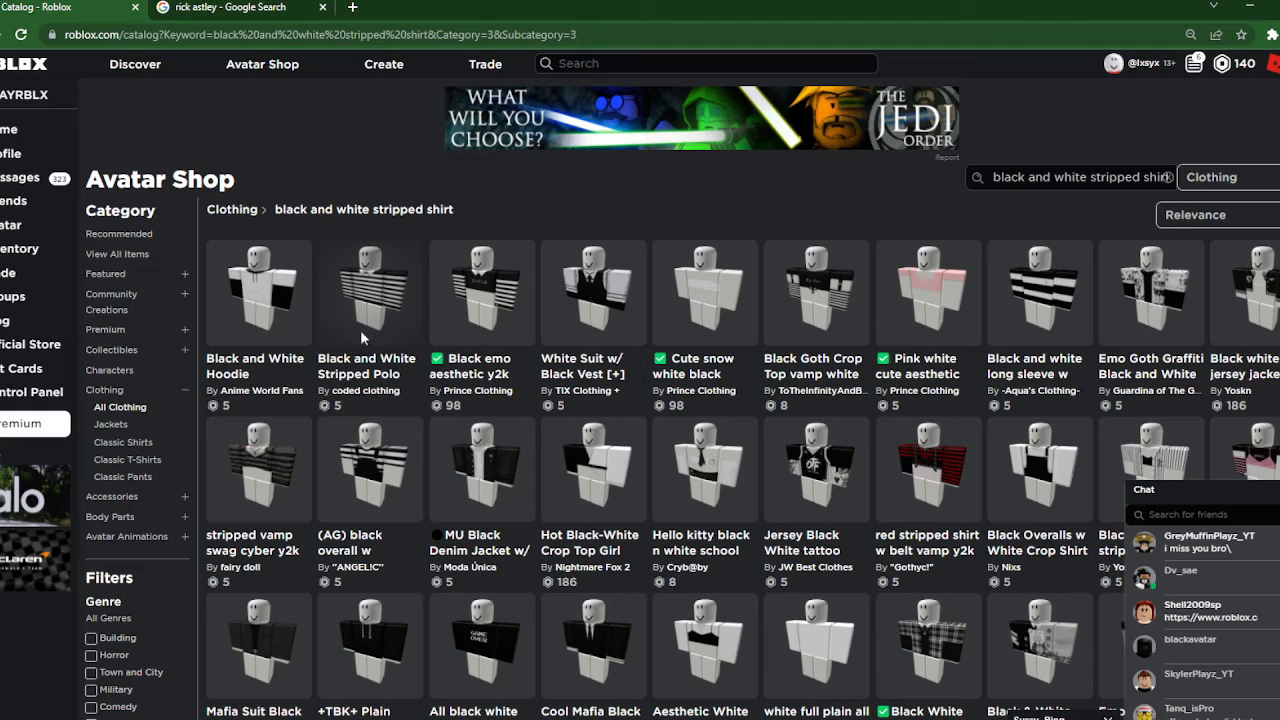
pyautogui.moveTo(338, 300)
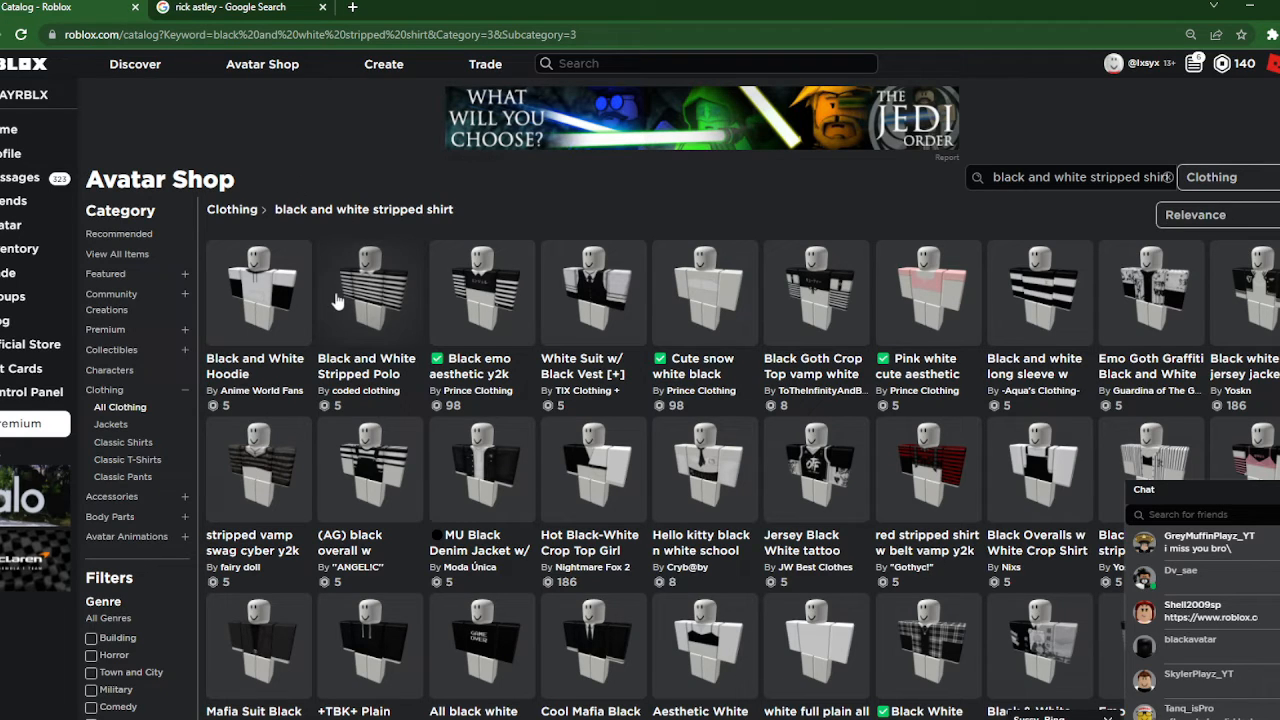
pyautogui.moveTo(338, 258)
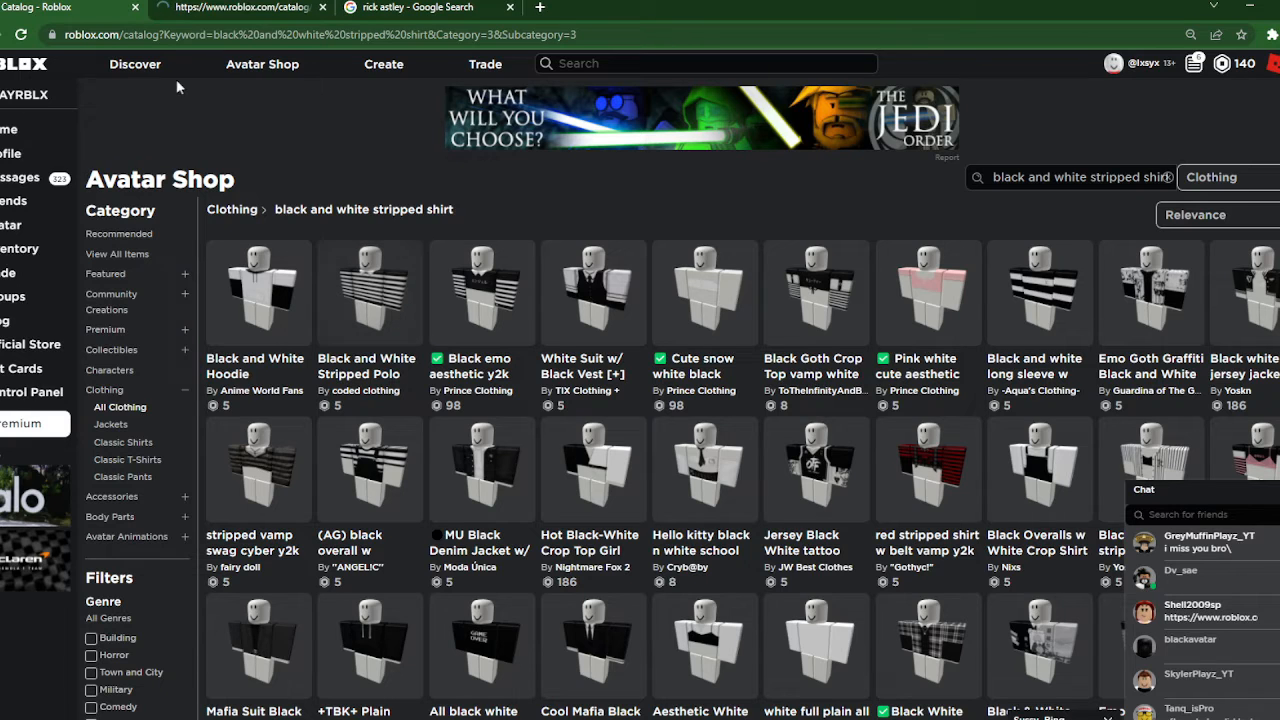
pyautogui.click(424, 8)
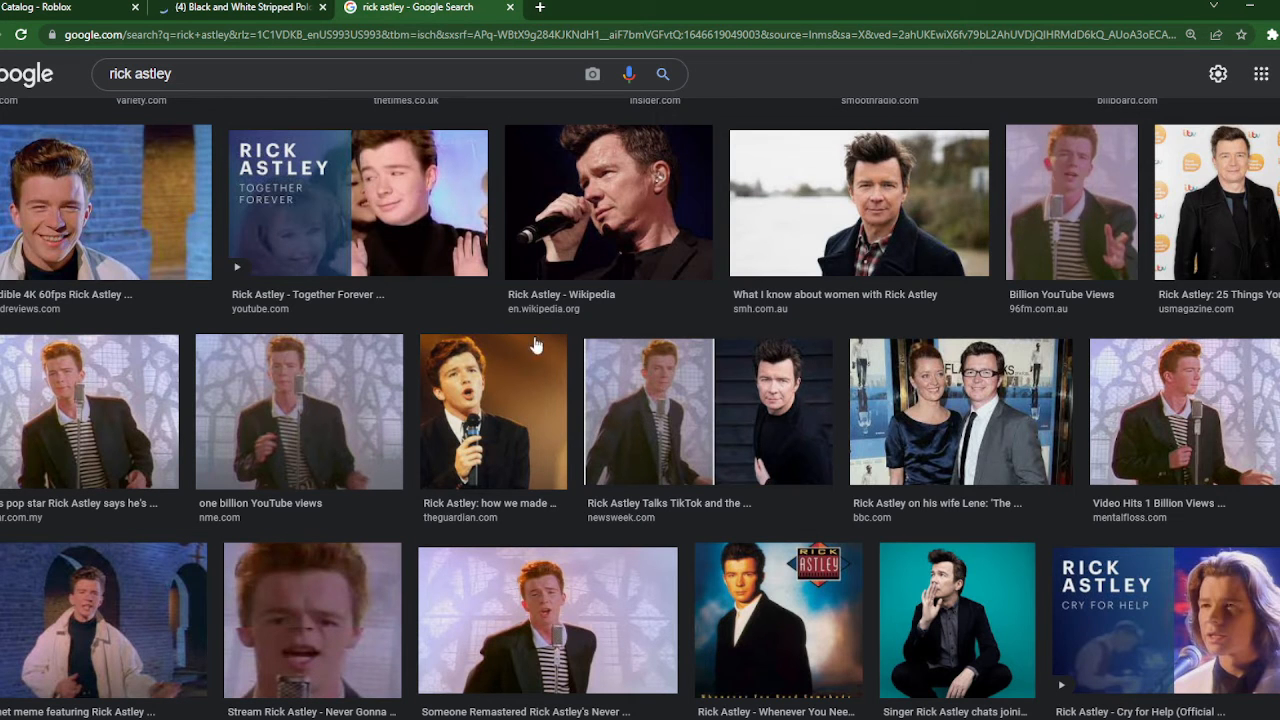
pyautogui.moveTo(354, 302)
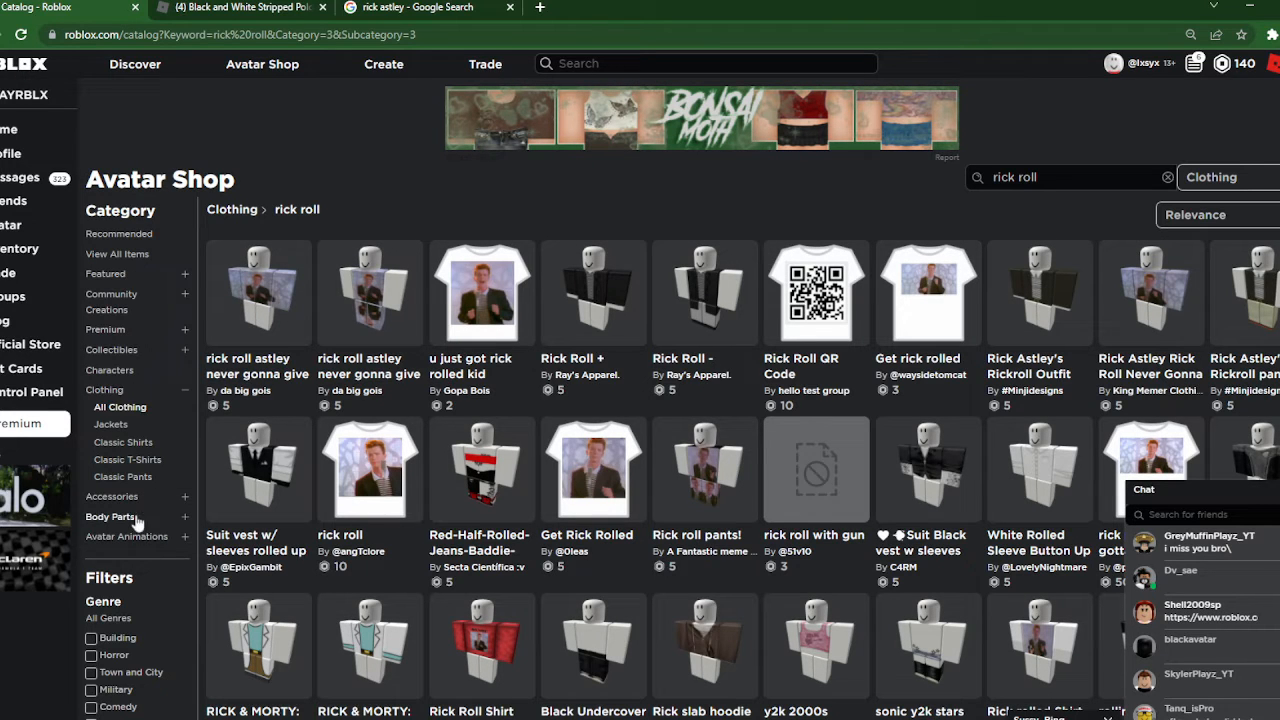
# Expand the Body Parts categories in the Avatar Shop sidebar
pyautogui.click(112, 408)
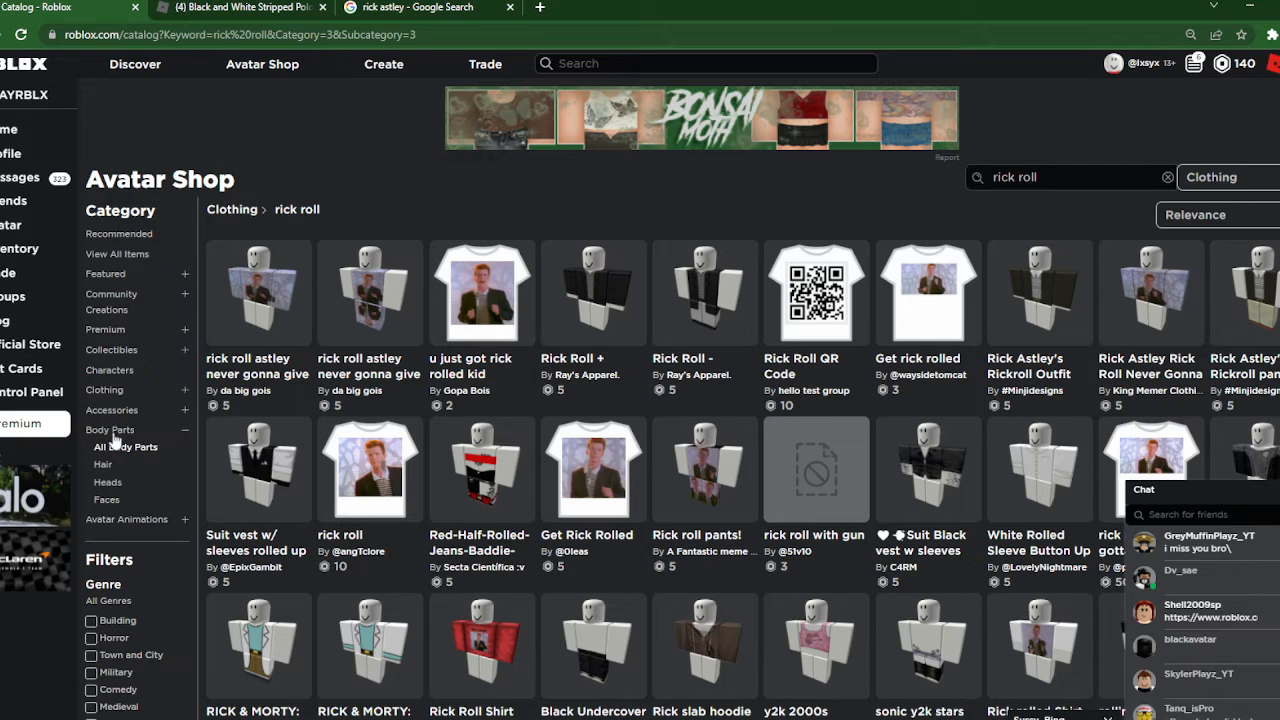
# Search the Hair category for 'rick'
pyautogui.click(102, 464)
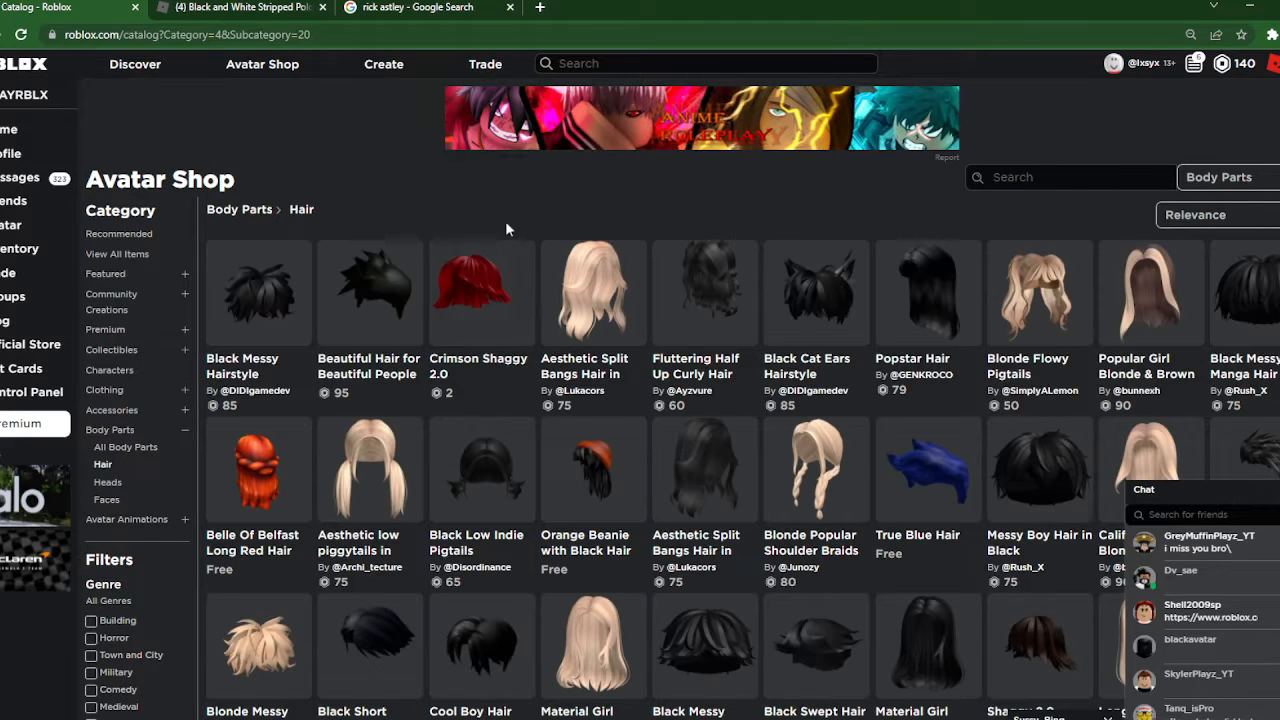
pyautogui.click(1070, 176)
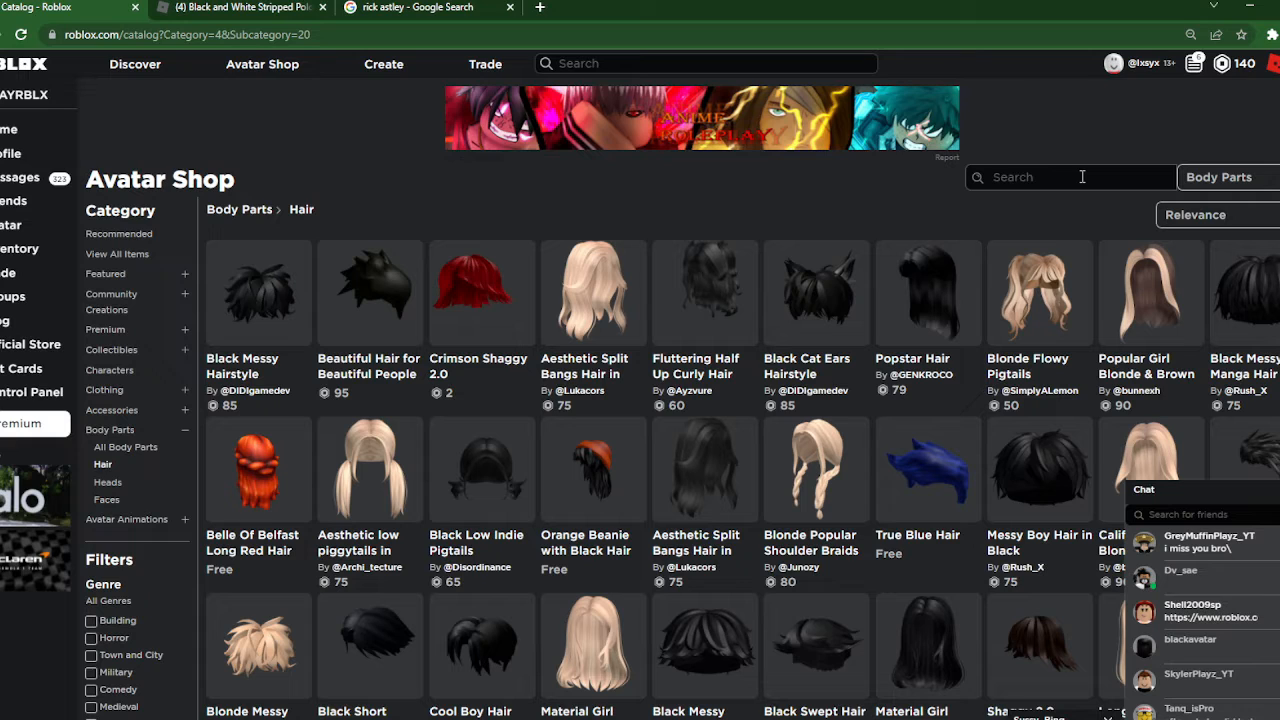
pyautogui.write('rick')
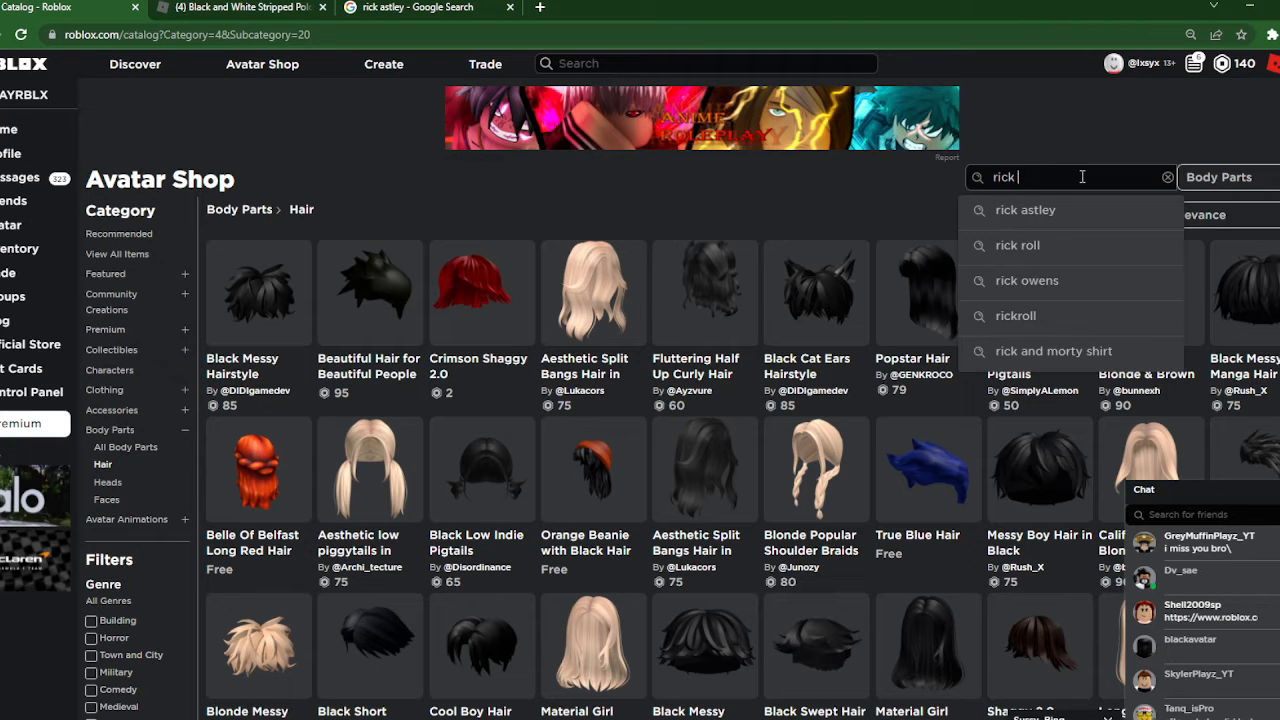
pyautogui.click(1016, 244)
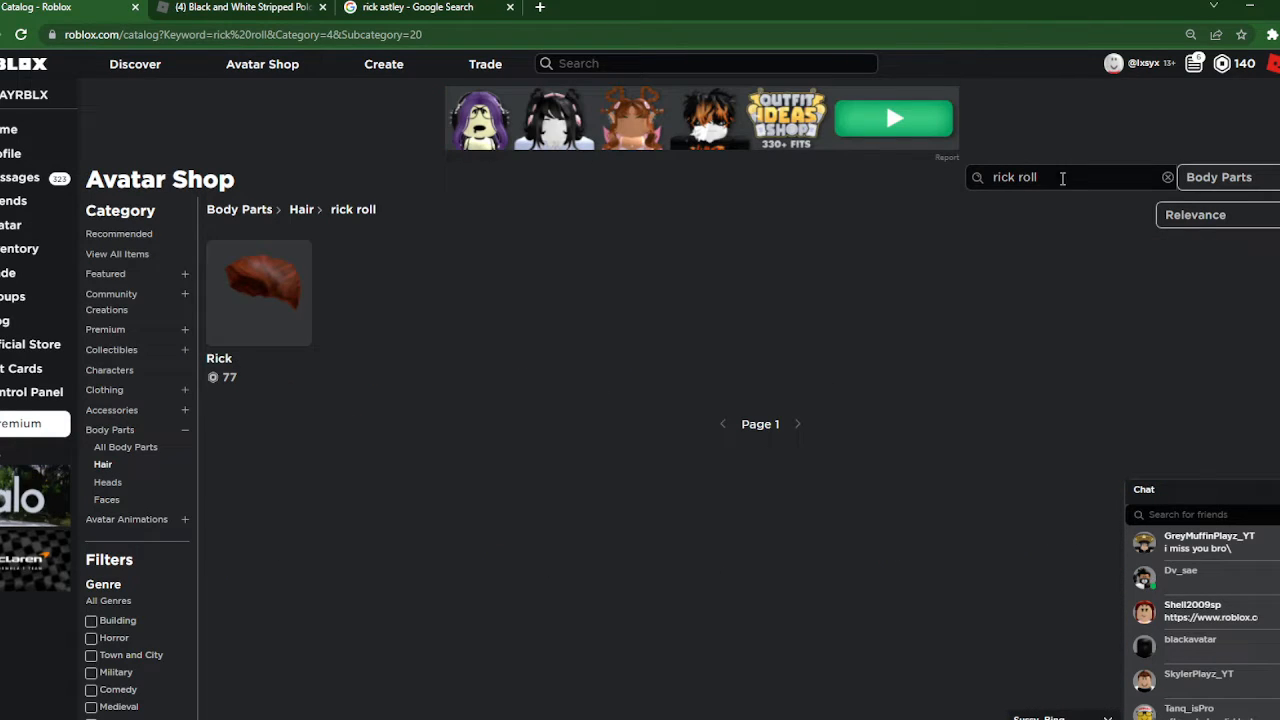
# Buy the Rick hair item and return to the Avatar Editor
pyautogui.click(258, 292)
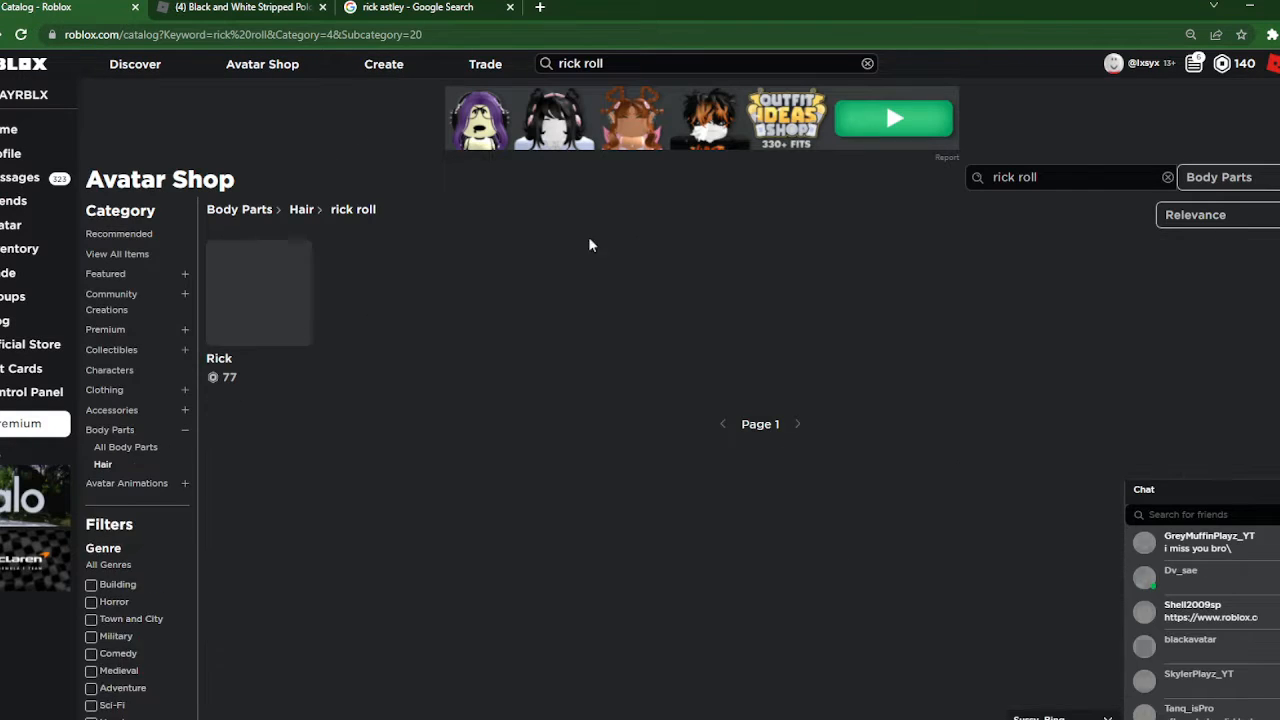
pyautogui.click(258, 292)
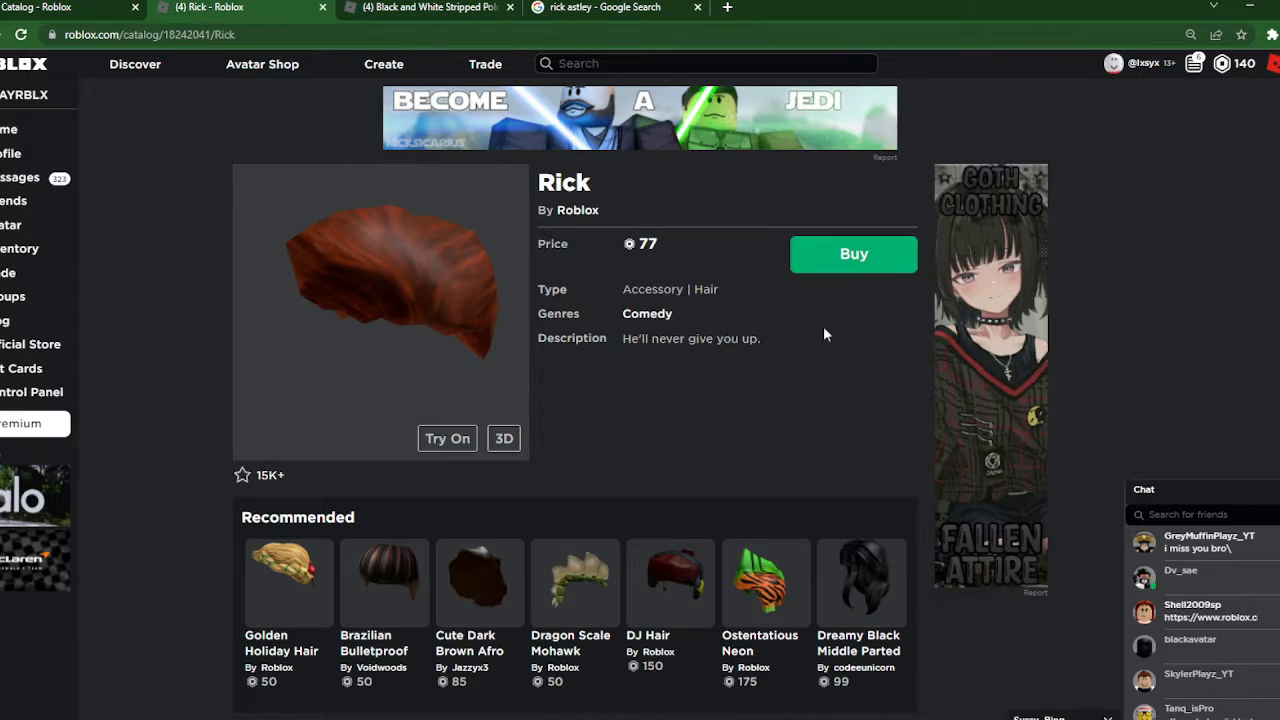
pyautogui.click(428, 8)
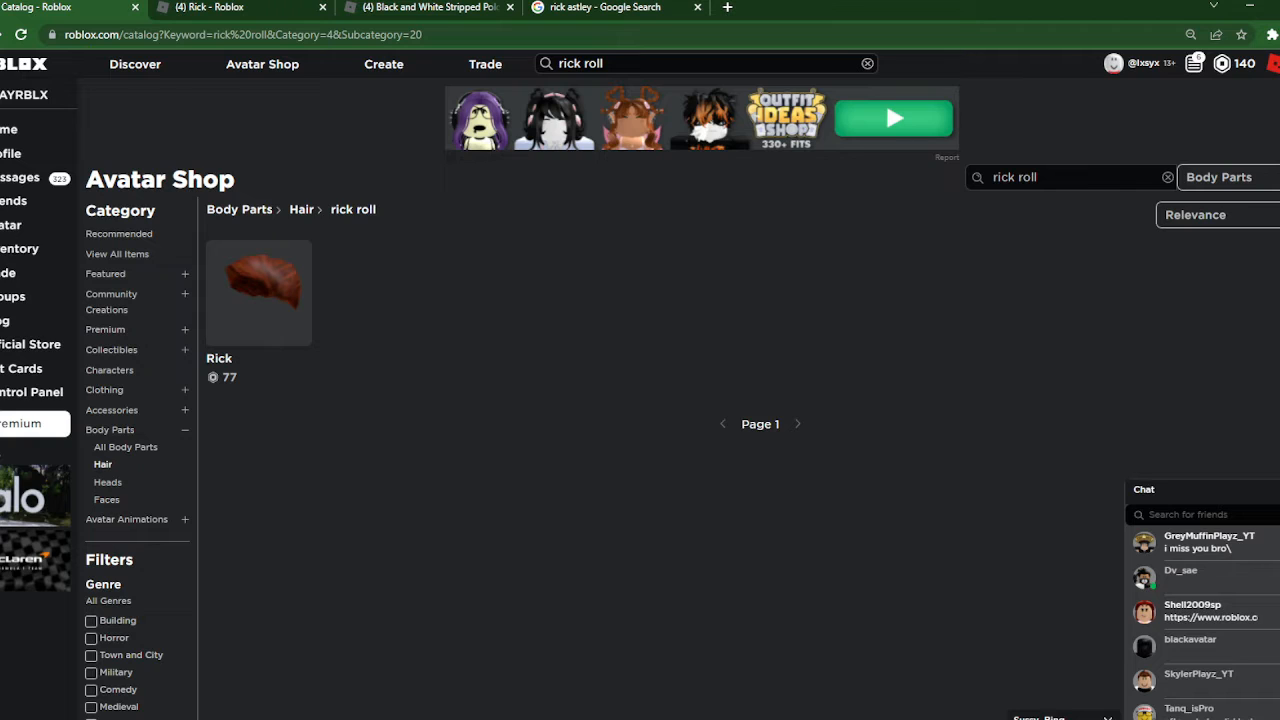
pyautogui.click(12, 224)
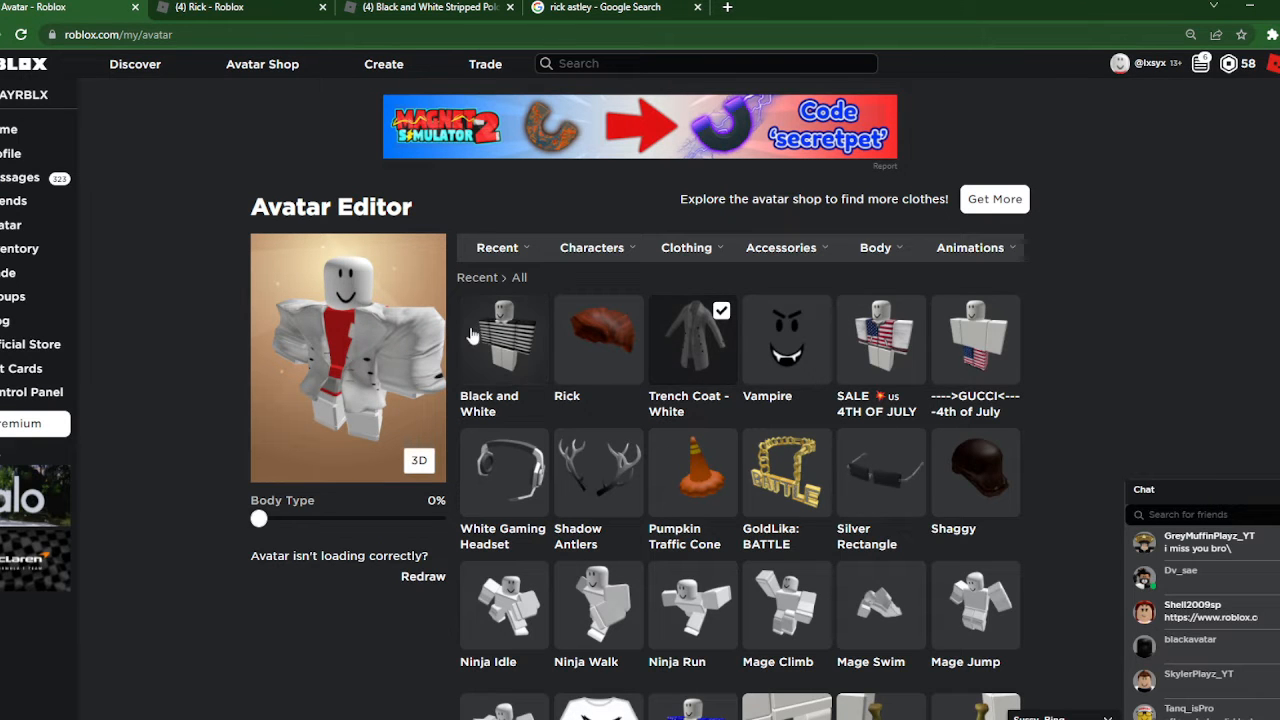
# Wear the Black and White shirt, compare with the reference, then browse owned left arm parts
pyautogui.click(504, 338)
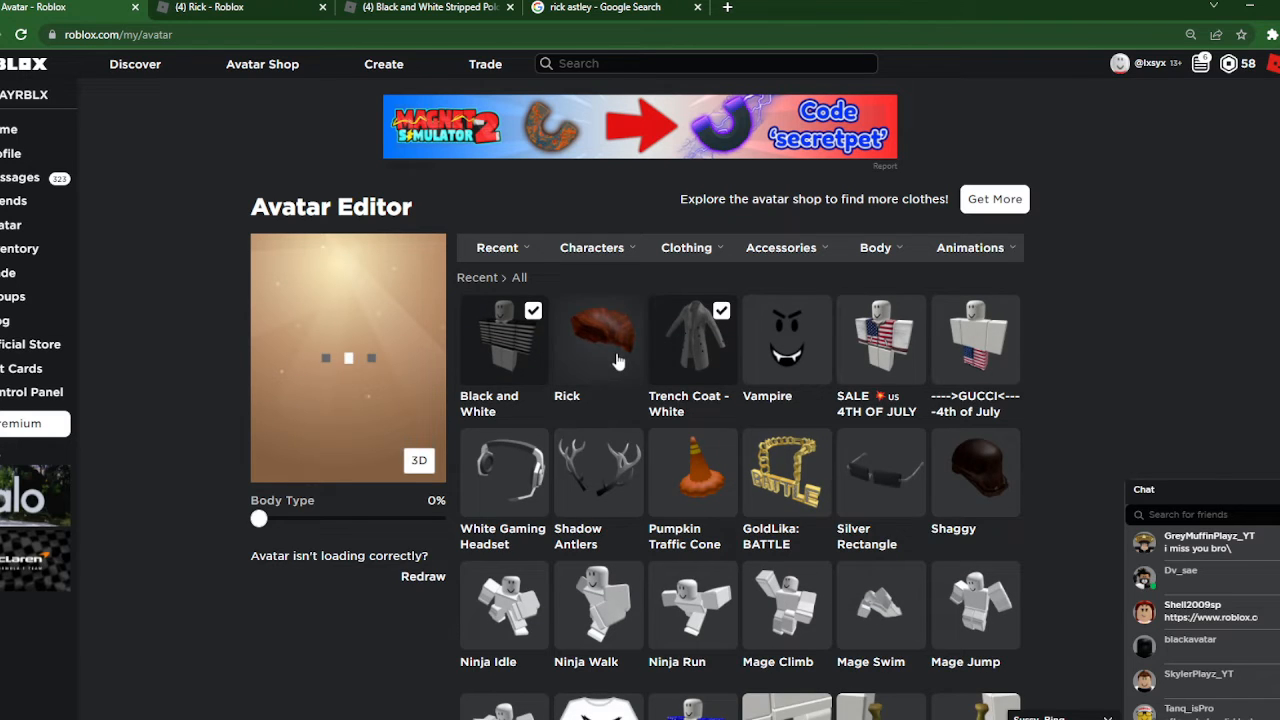
pyautogui.click(616, 8)
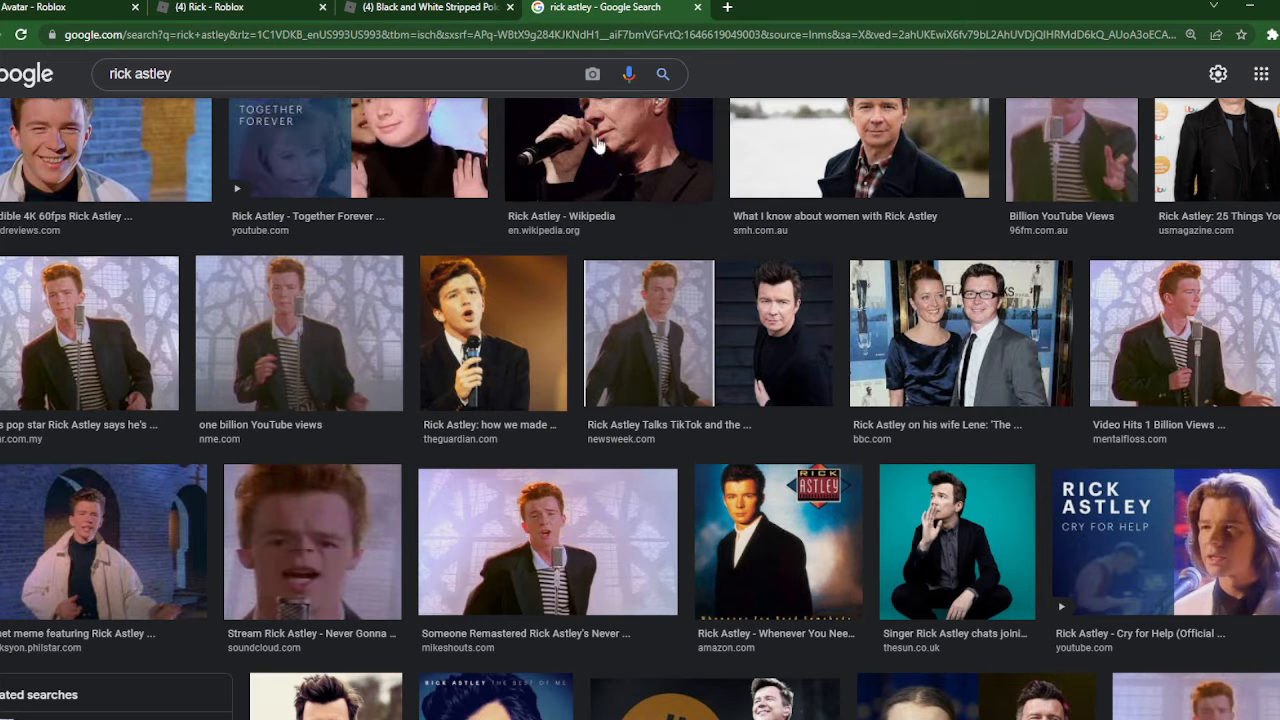
pyautogui.click(428, 8)
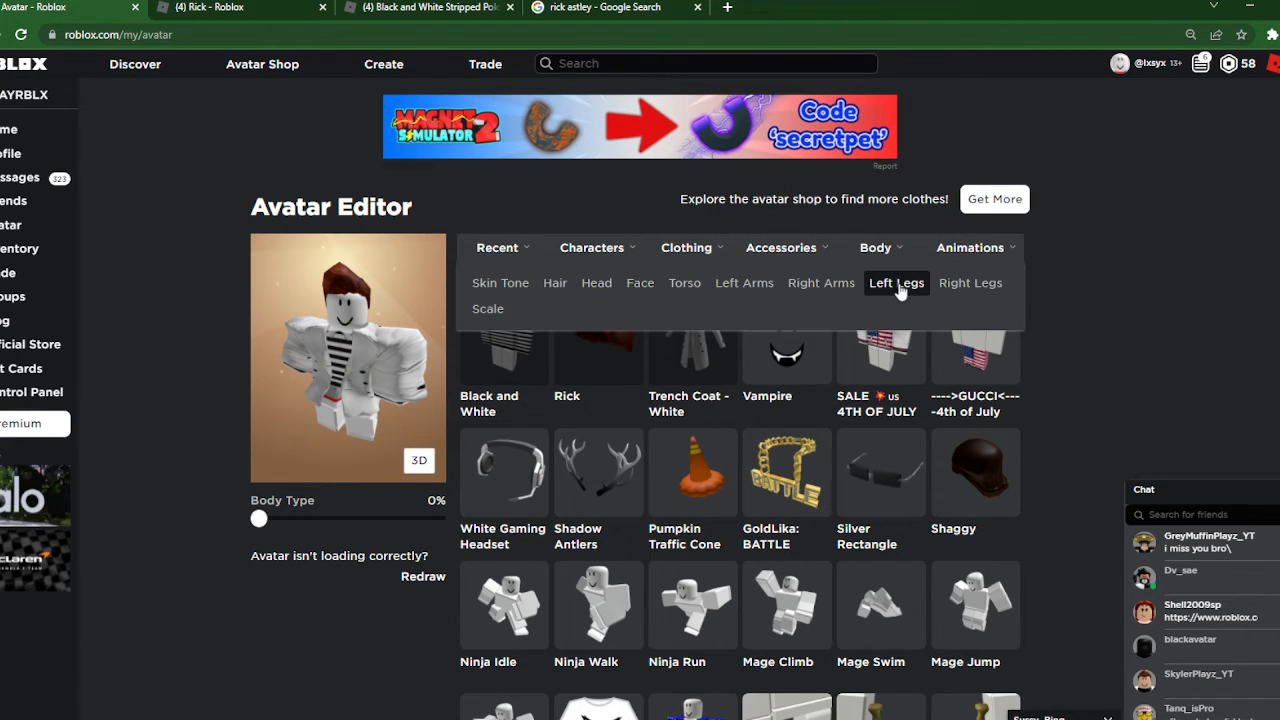
pyautogui.moveTo(640, 284)
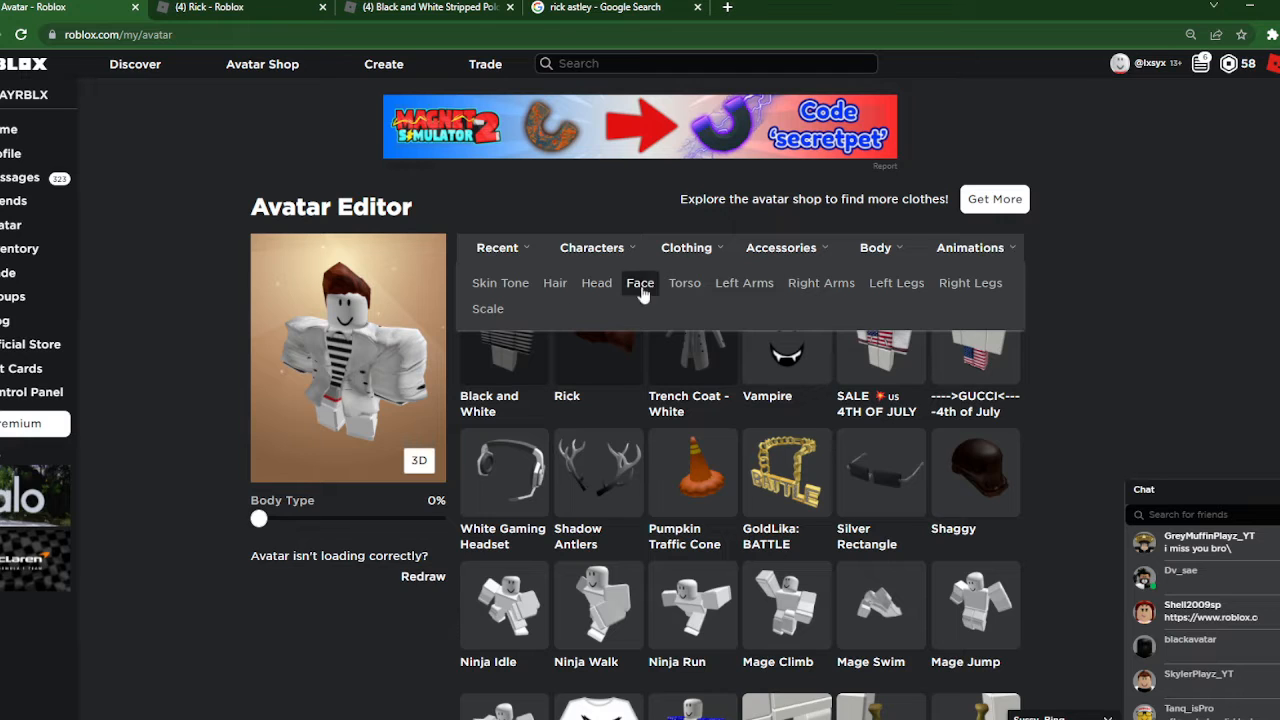
pyautogui.click(744, 284)
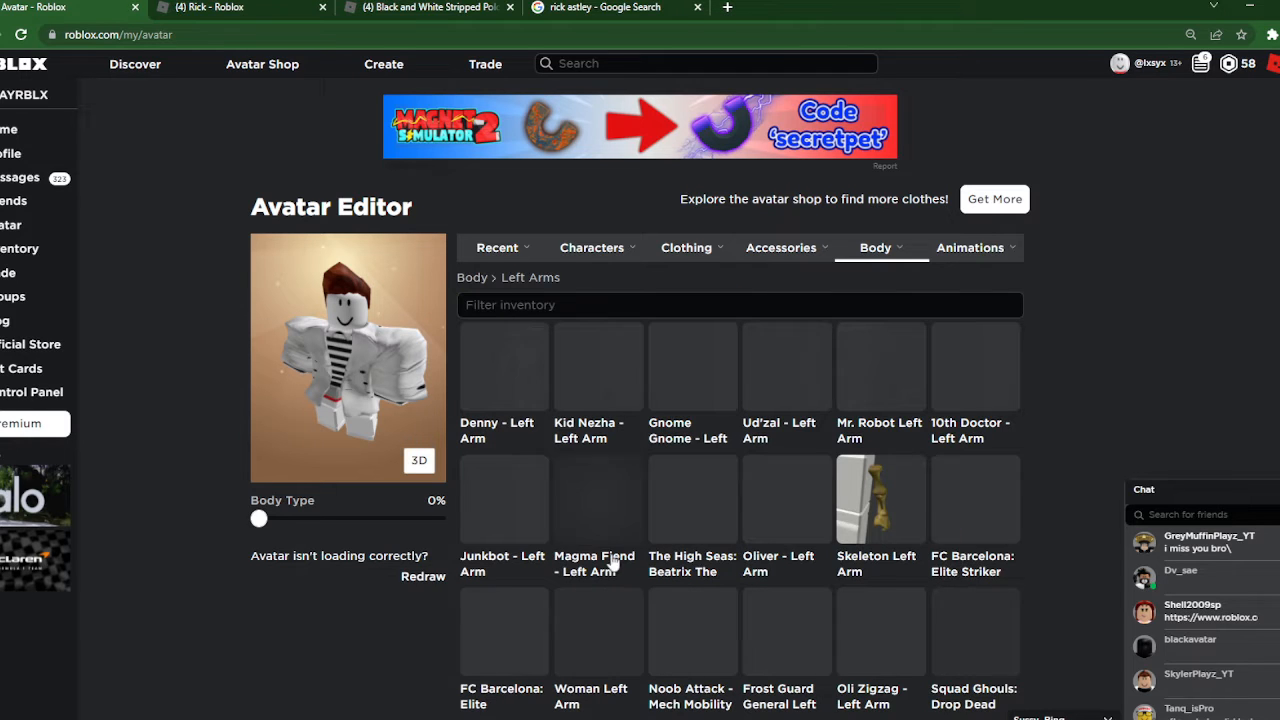
pyautogui.scroll(-3)
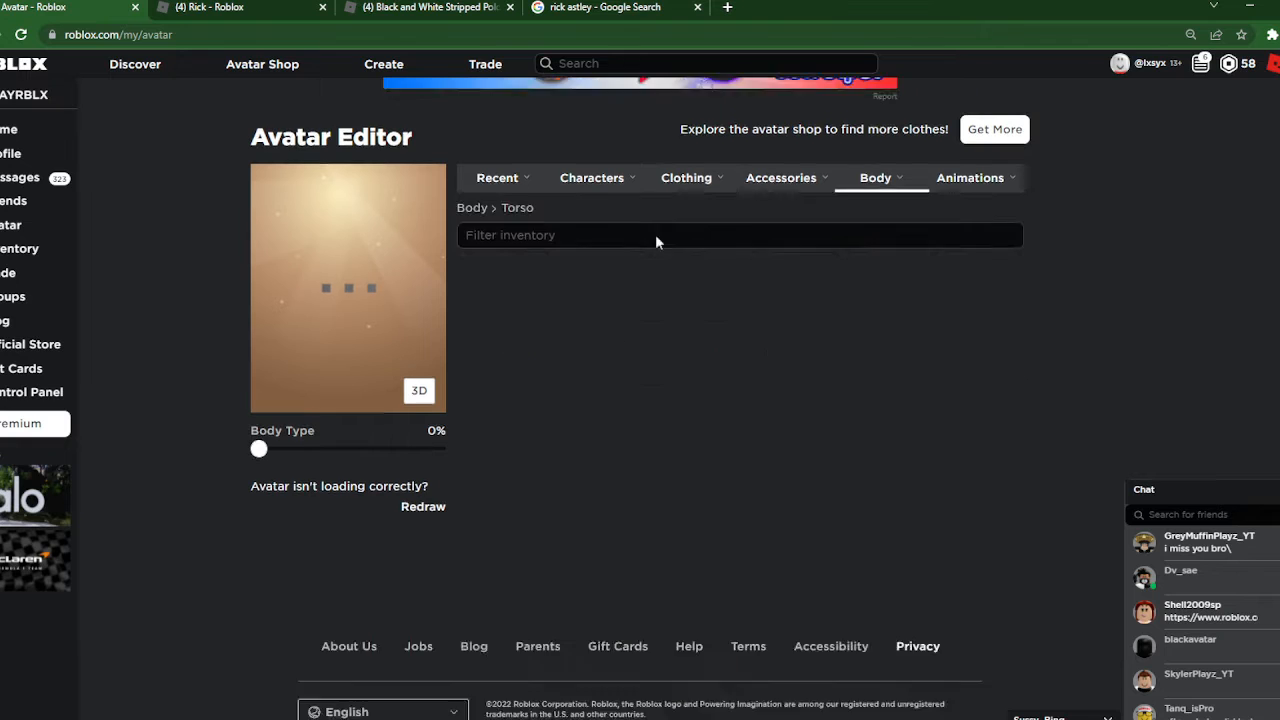
# Equip the blue checkered torso, left leg and right leg body parts
pyautogui.click(876, 176)
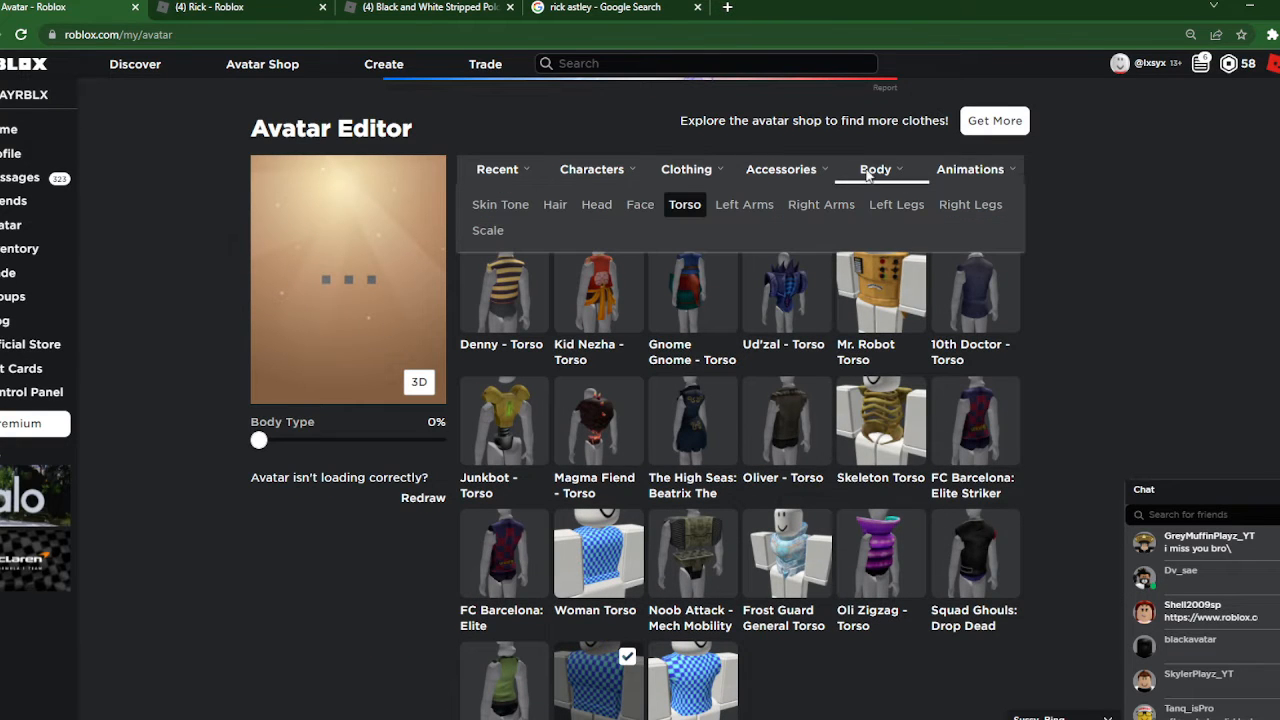
pyautogui.click(896, 204)
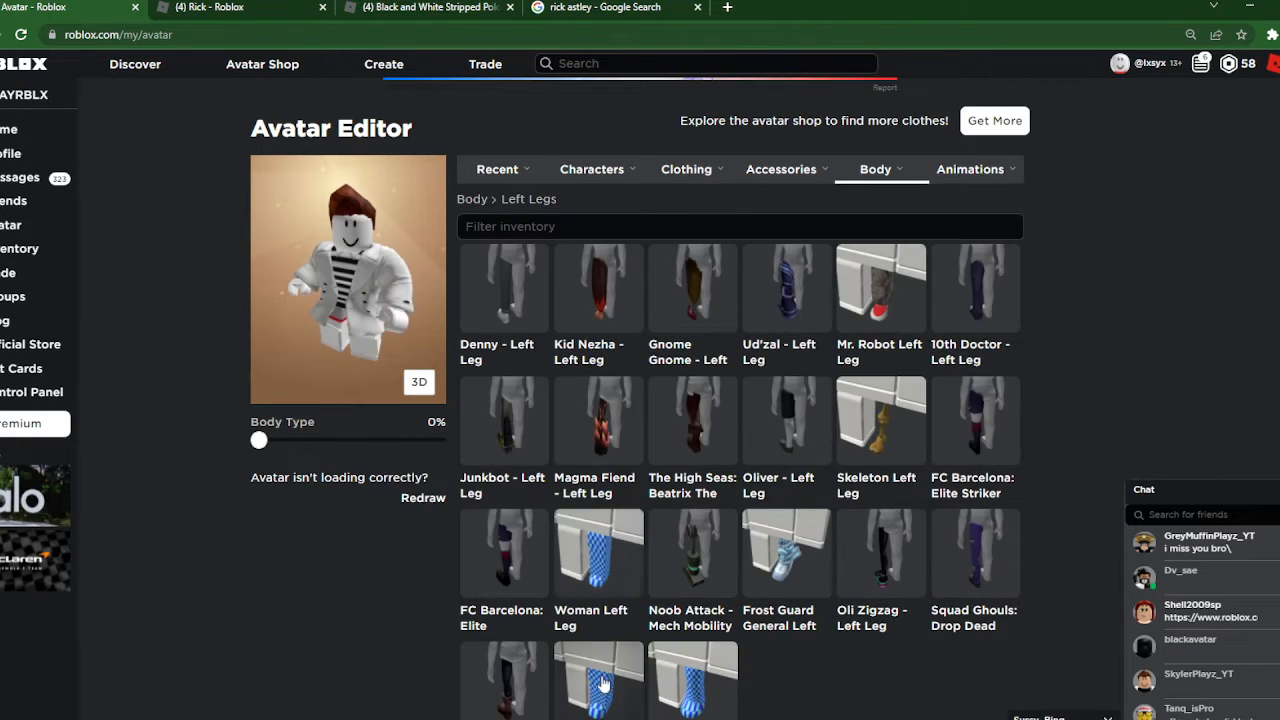
pyautogui.click(970, 168)
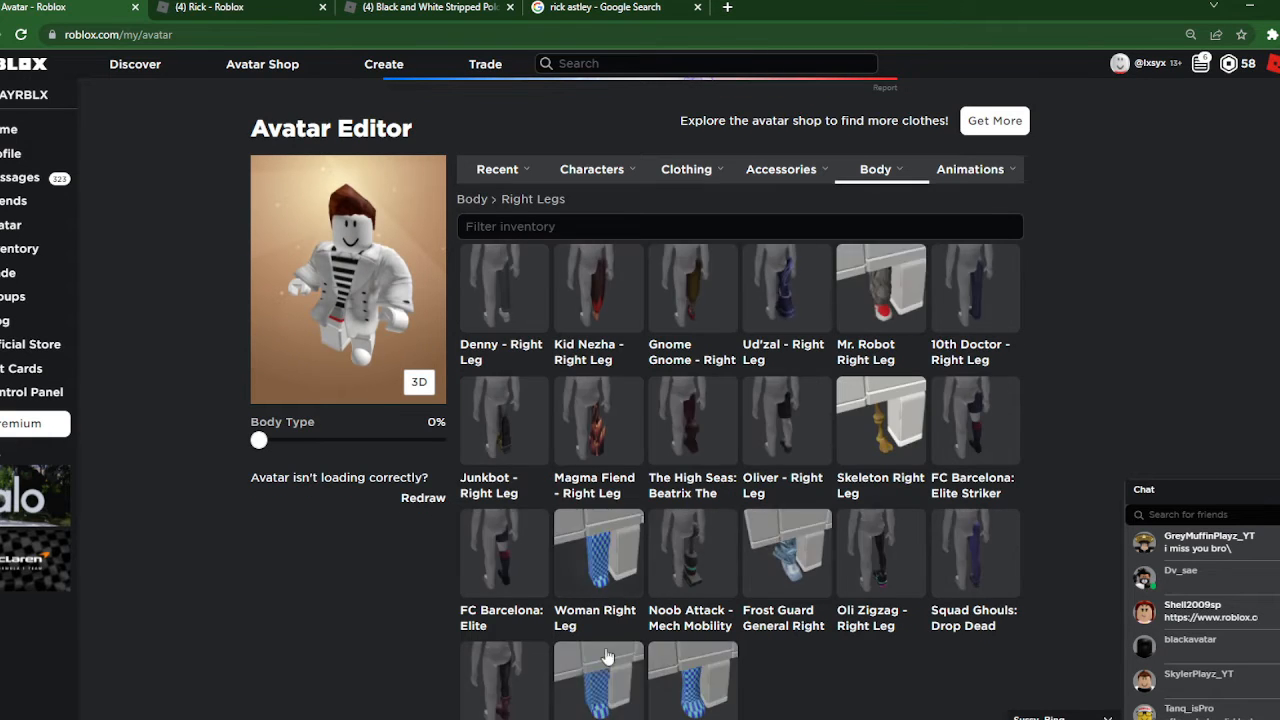
pyautogui.click(598, 680)
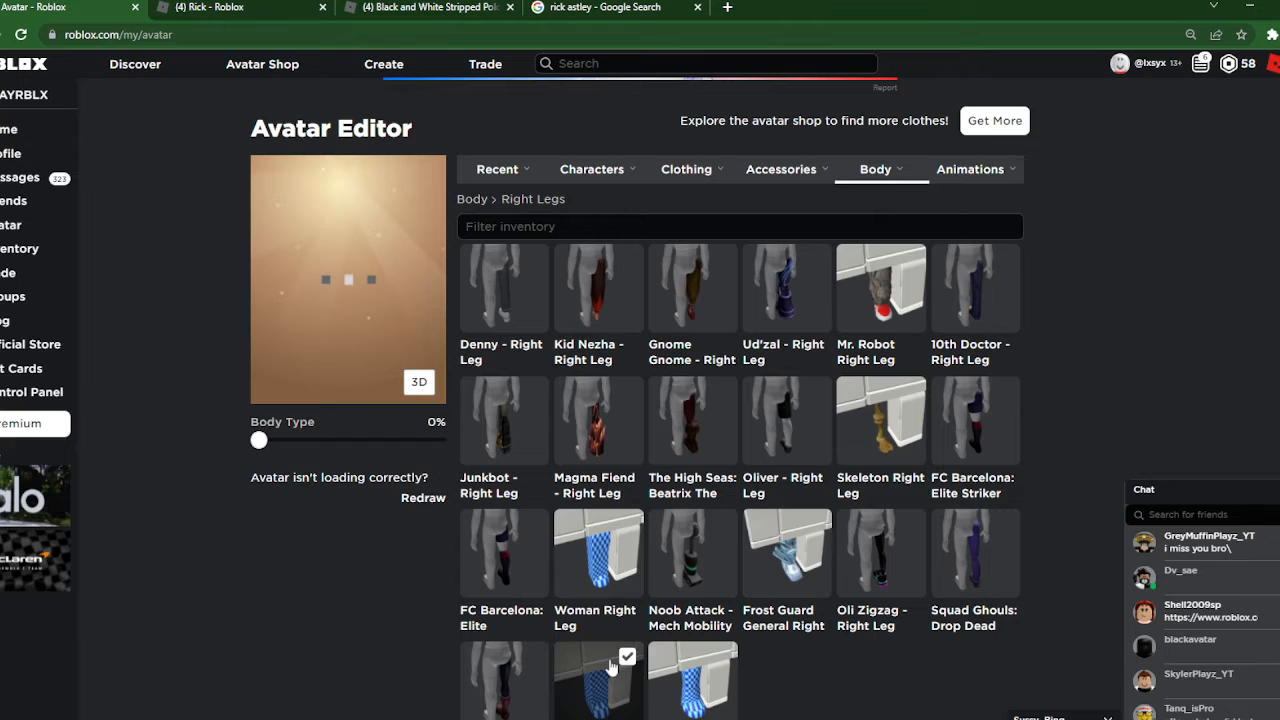
# Bring up the owned Classic Pants collection under Clothing
pyautogui.click(592, 168)
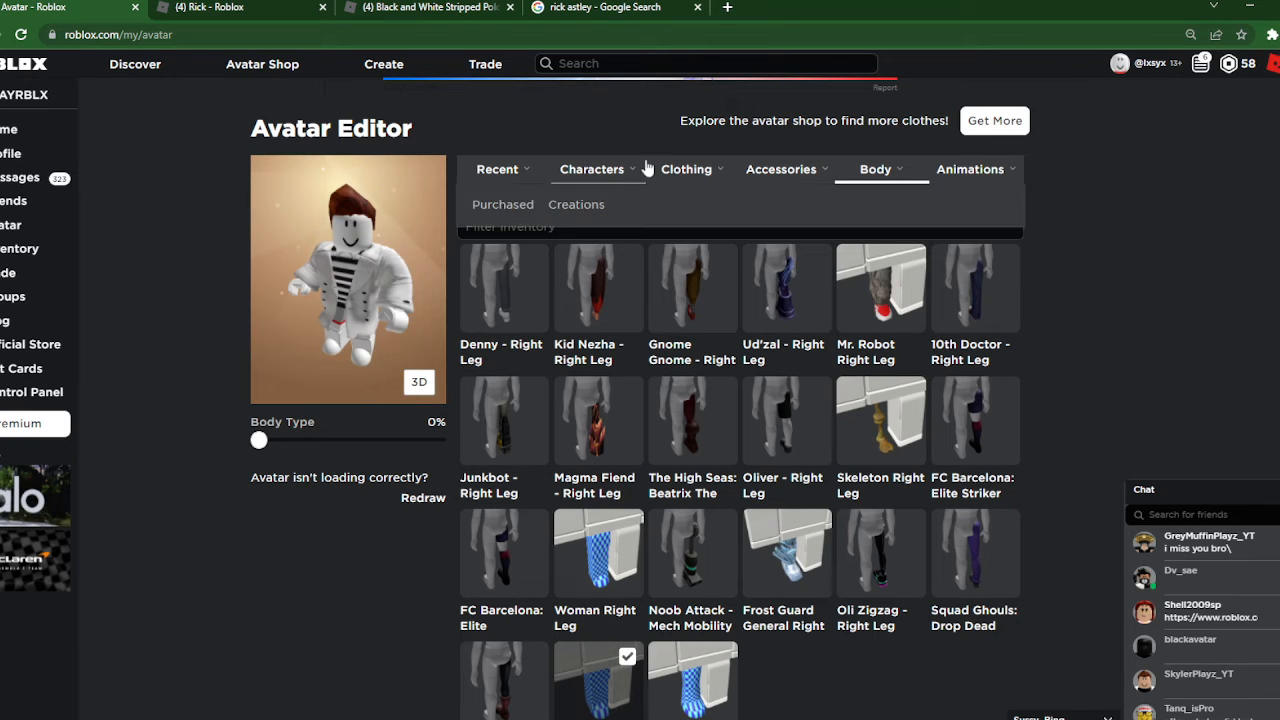
pyautogui.click(686, 168)
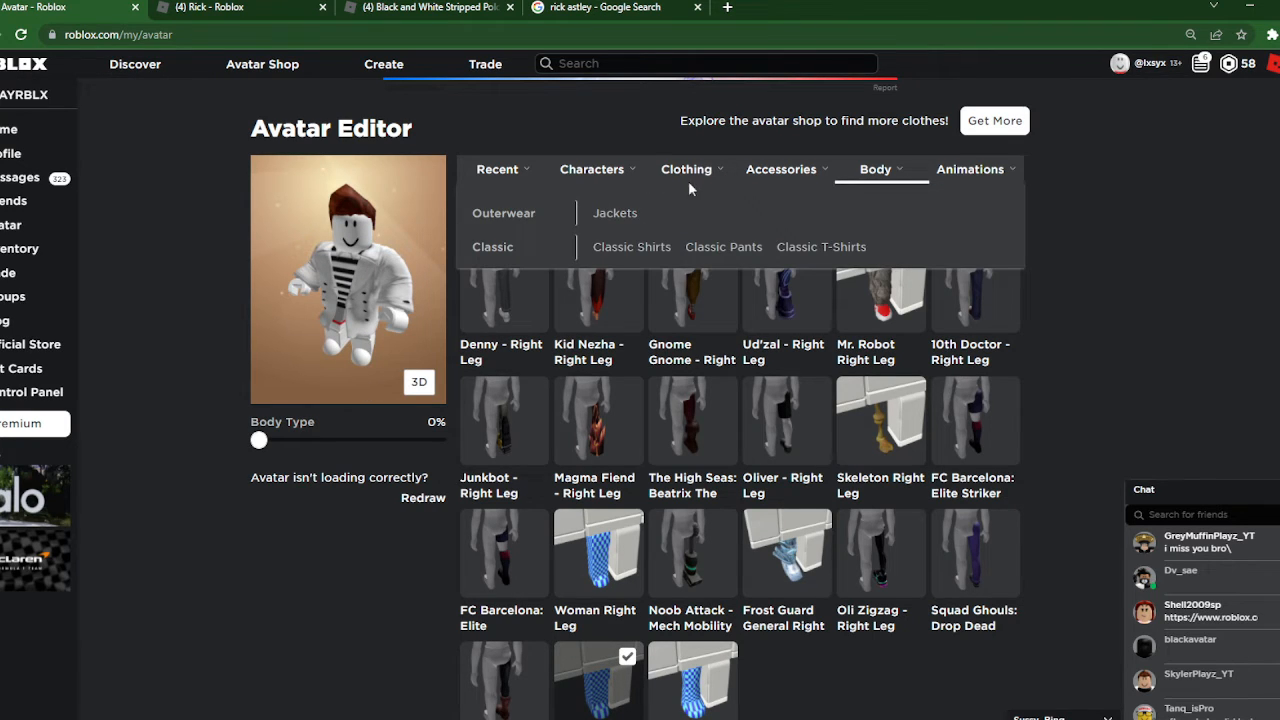
pyautogui.click(724, 246)
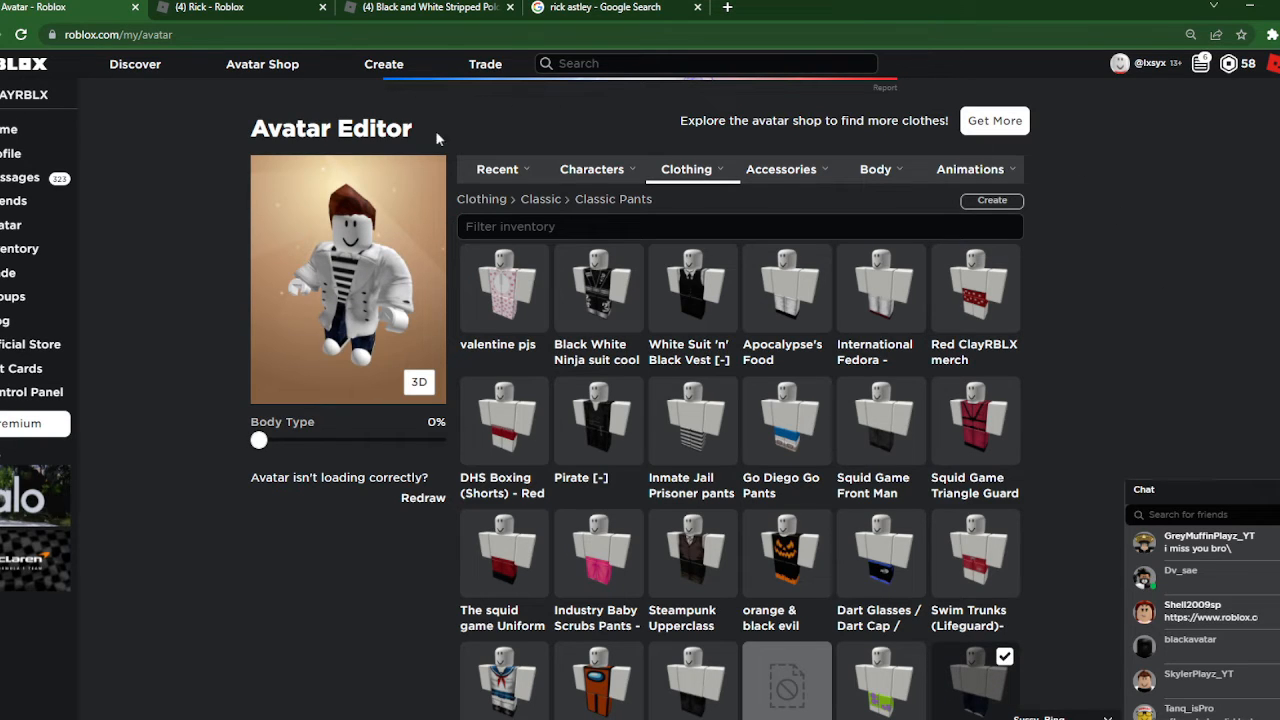
# Show all recent items and compare the finished outfit with the Rick Astley photos
pyautogui.click(496, 168)
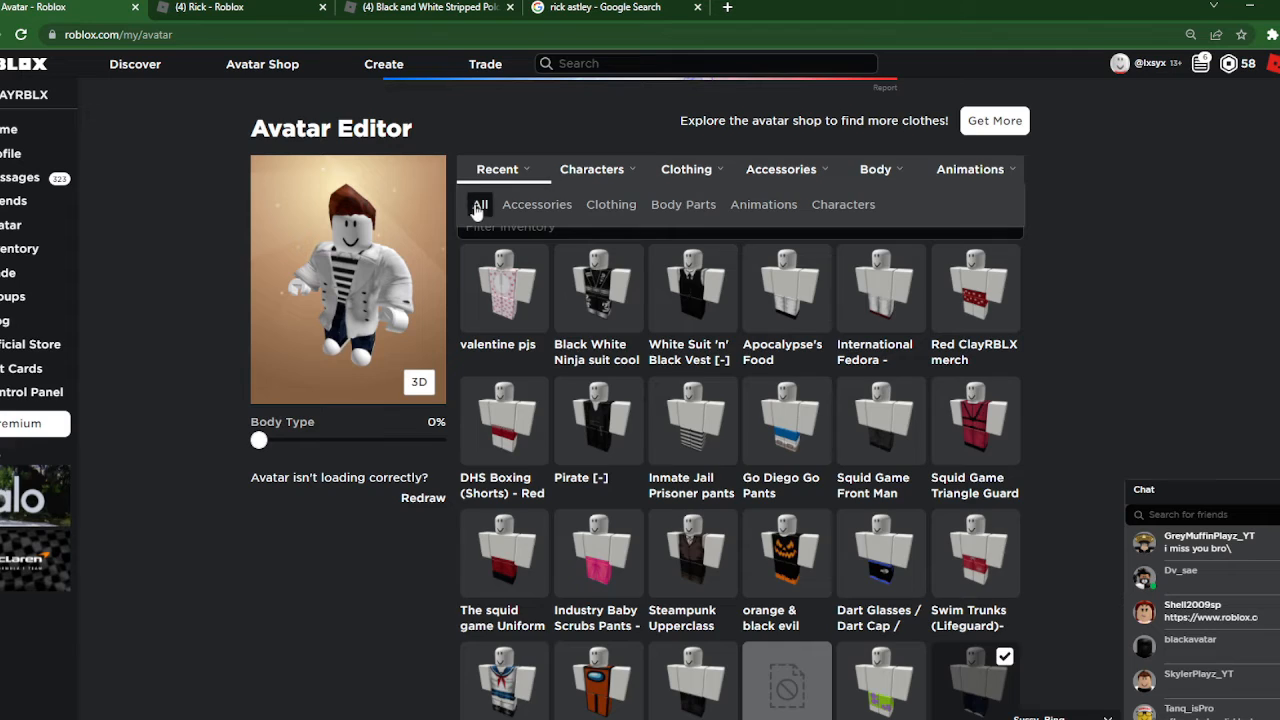
pyautogui.click(480, 204)
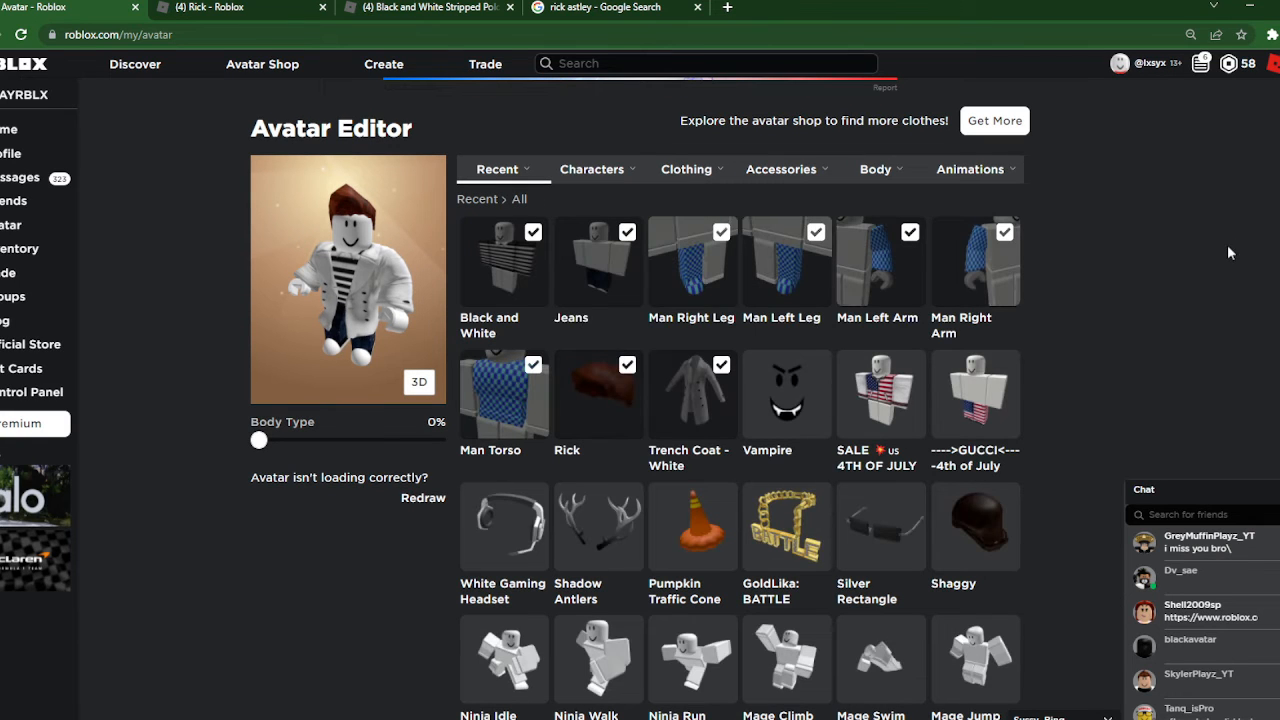
pyautogui.moveTo(844, 236)
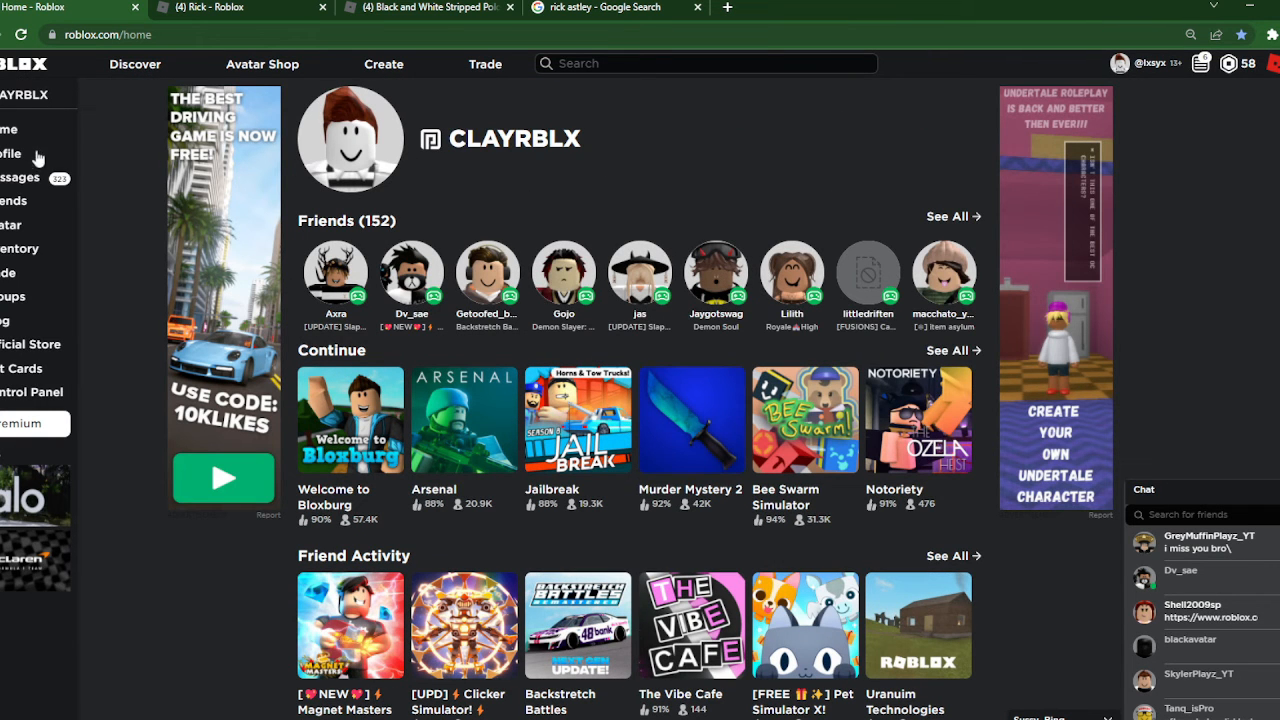
pyautogui.click(12, 224)
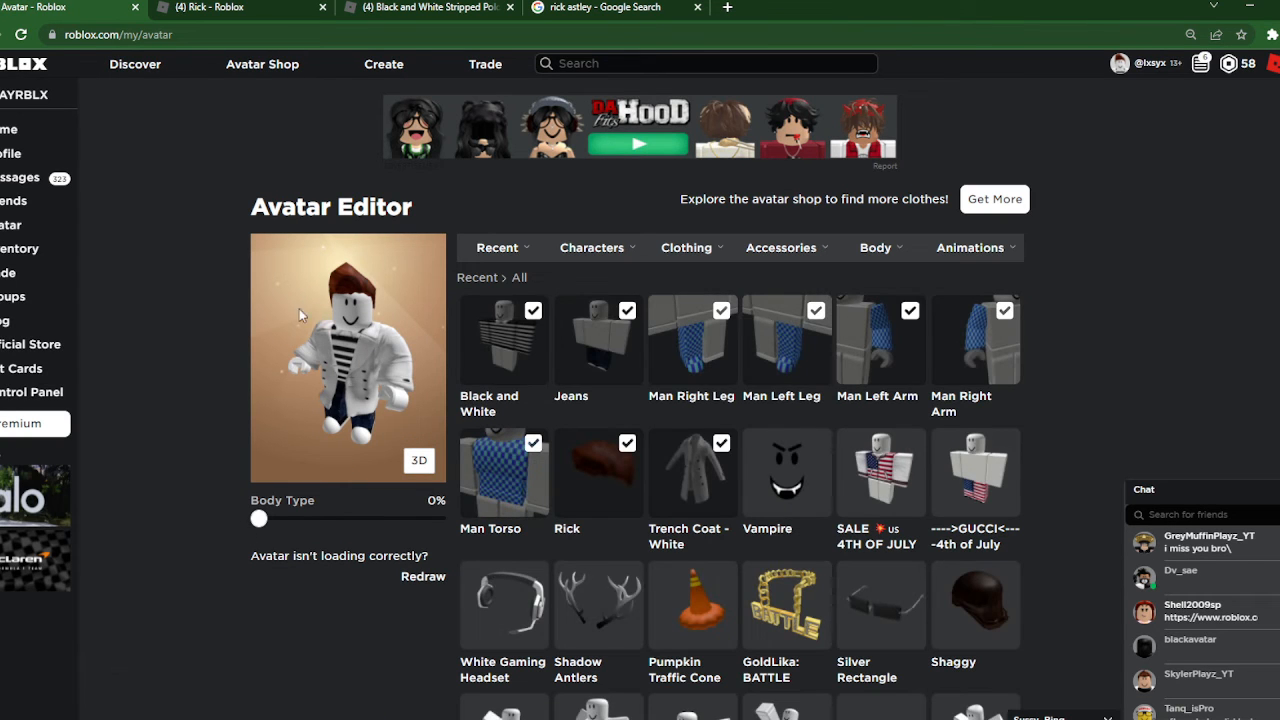
pyautogui.moveTo(344, 364)
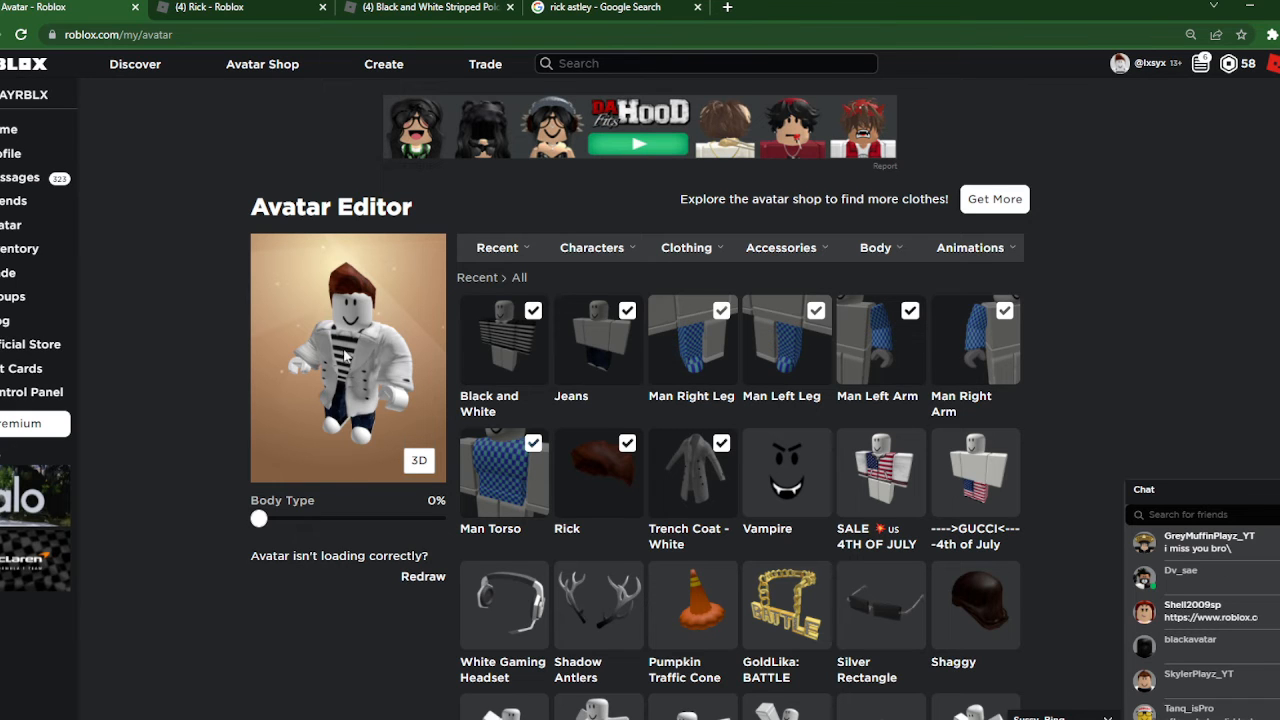
pyautogui.click(600, 8)
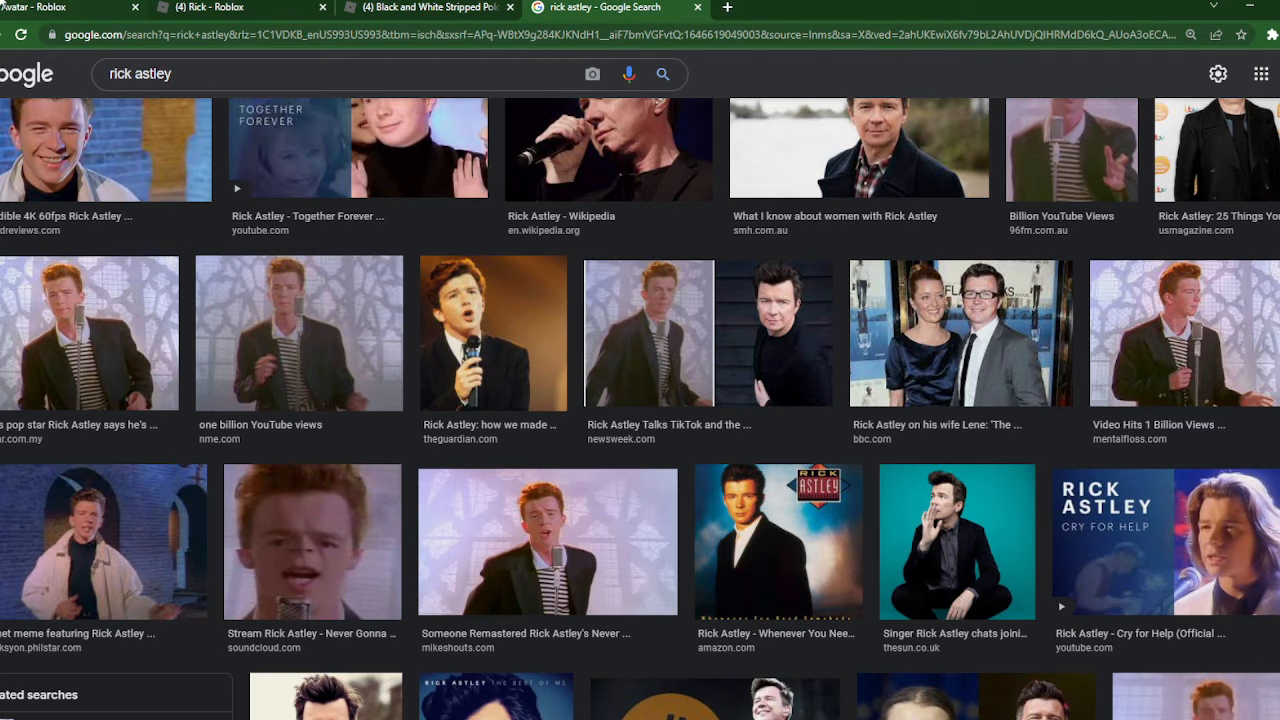
pyautogui.click(70, 8)
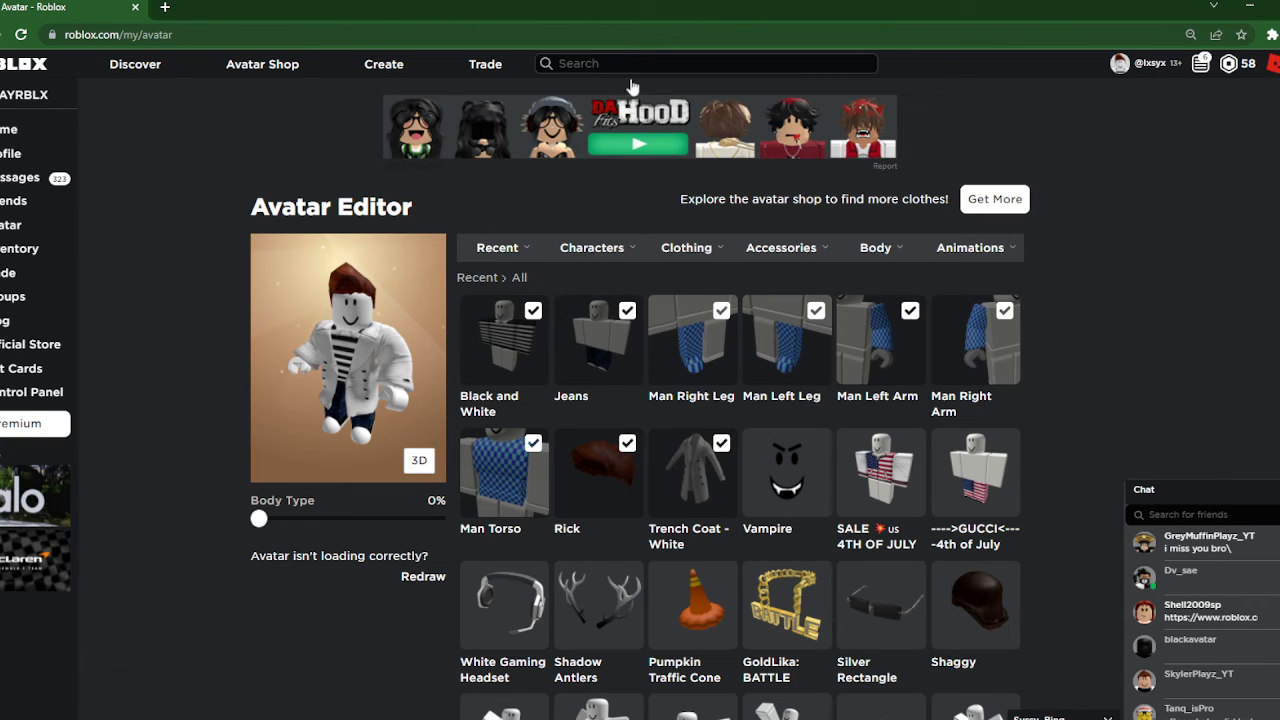
pyautogui.moveTo(1216, 196)
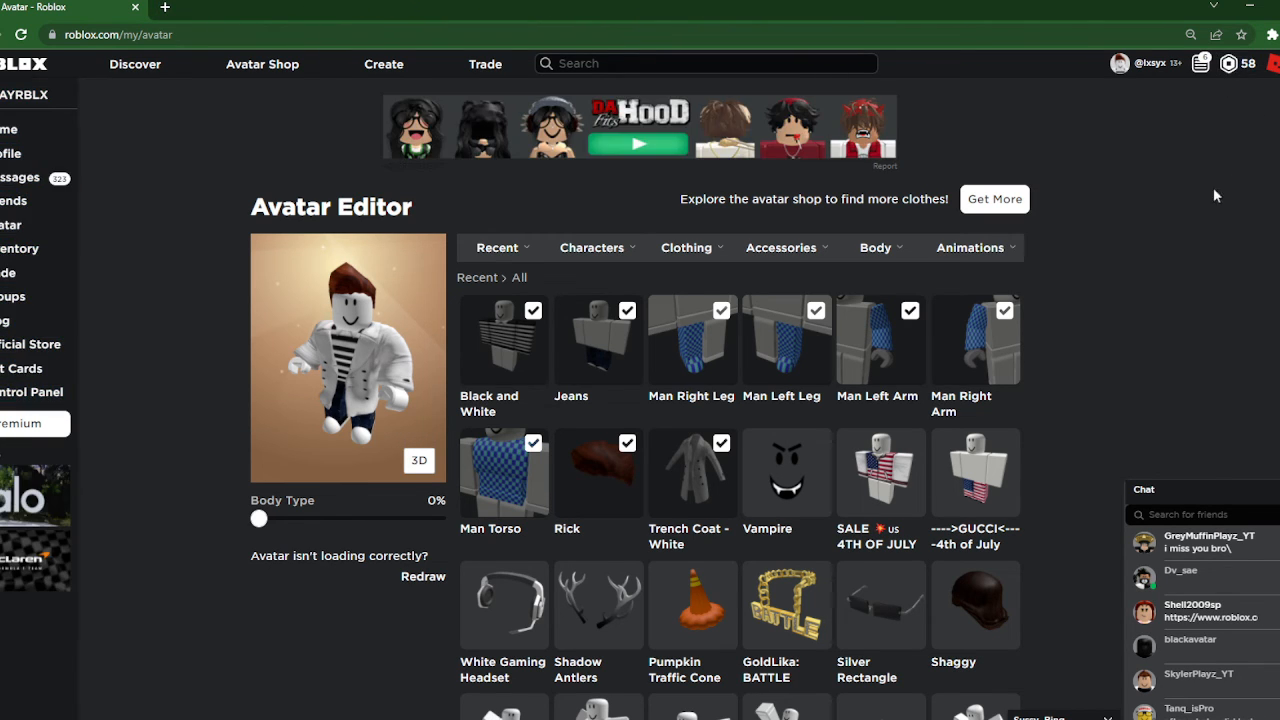
pyautogui.moveTo(448, 508)
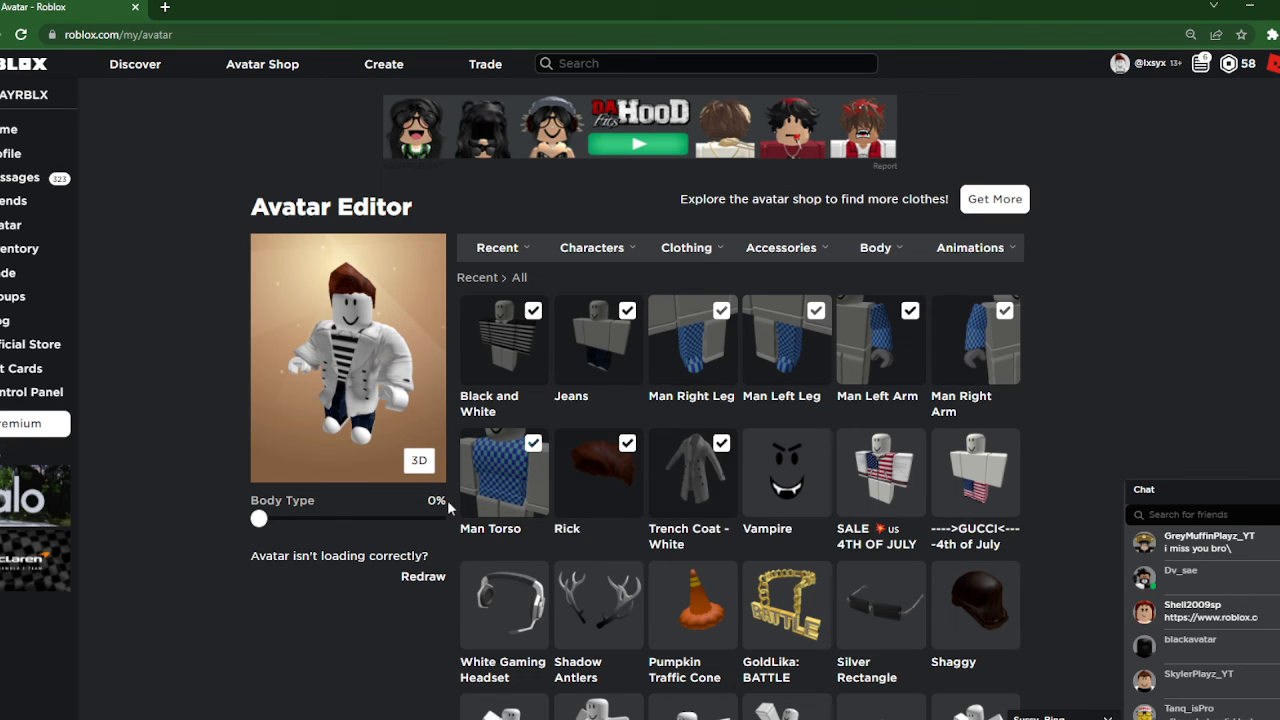